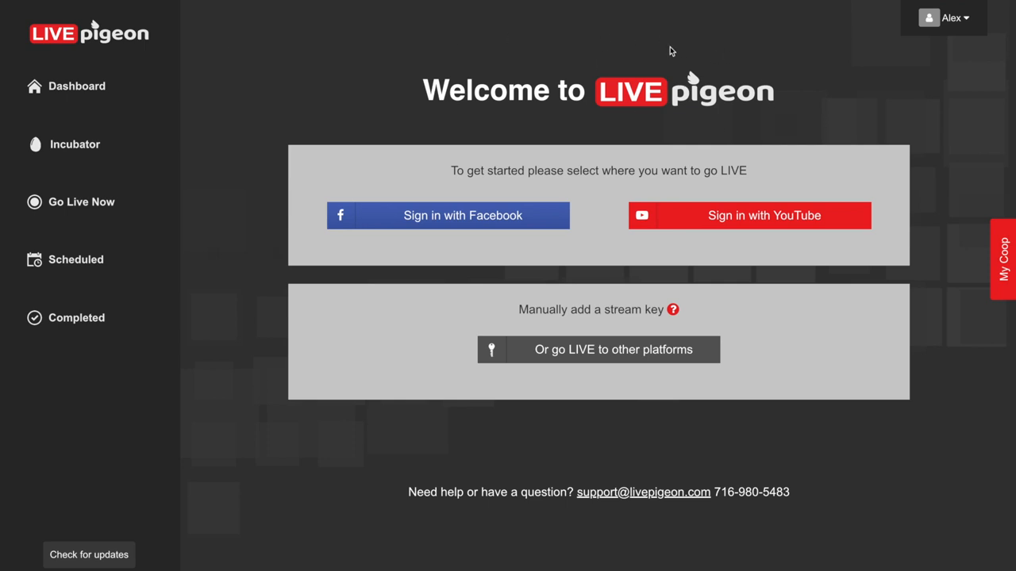
mouse_move(656, 112)
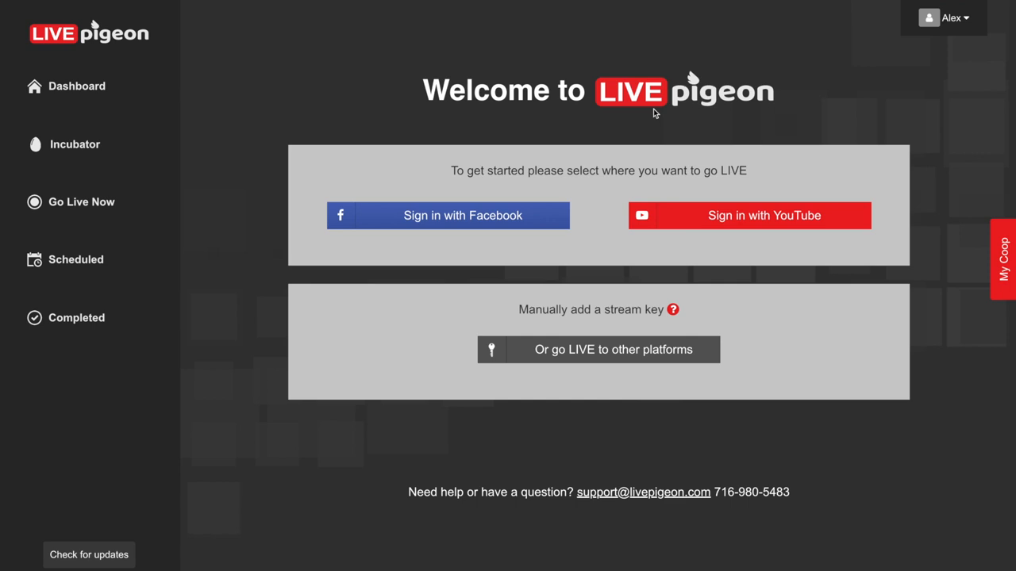
mouse_move(717, 216)
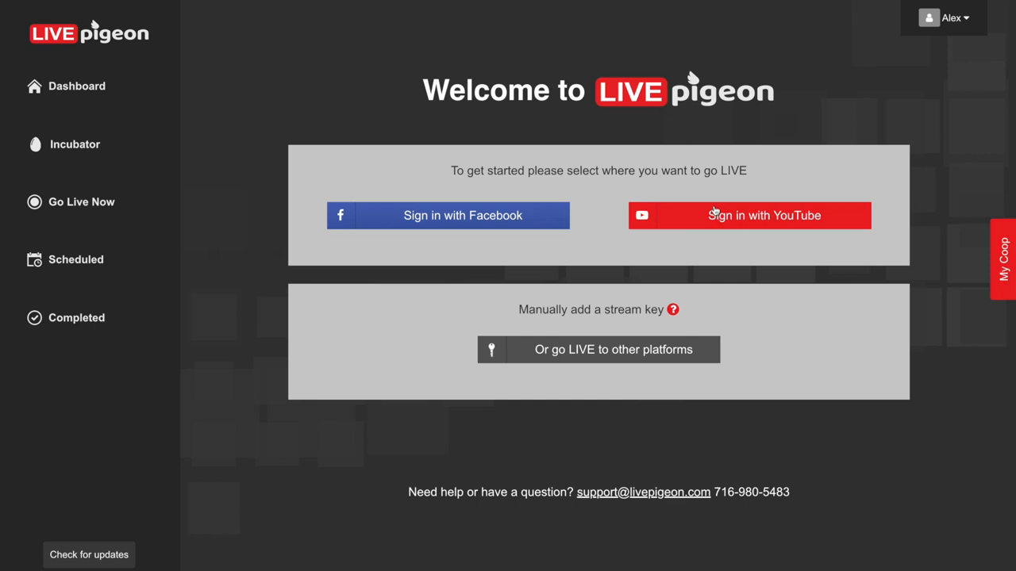
click(749, 216)
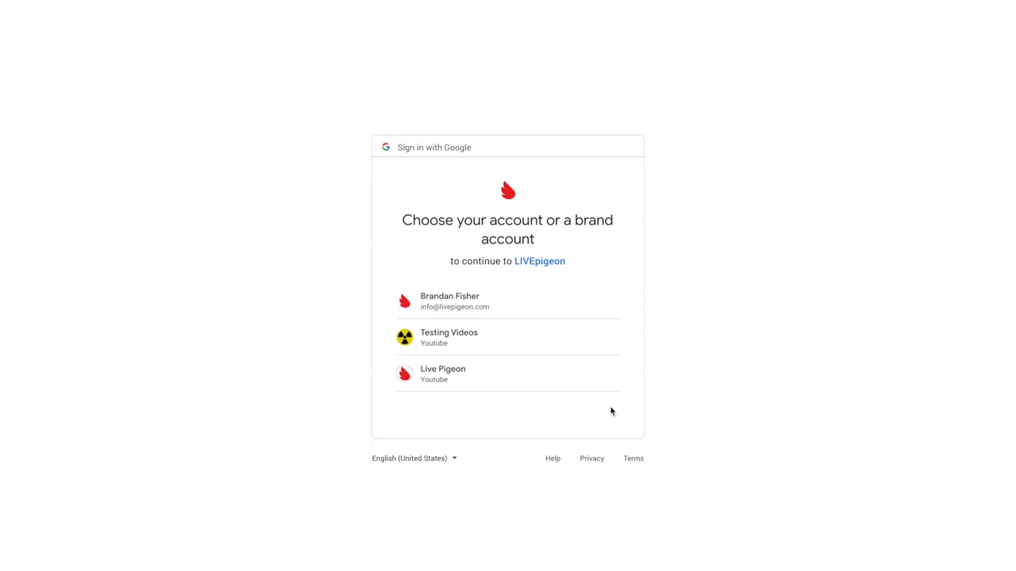
mouse_move(581, 406)
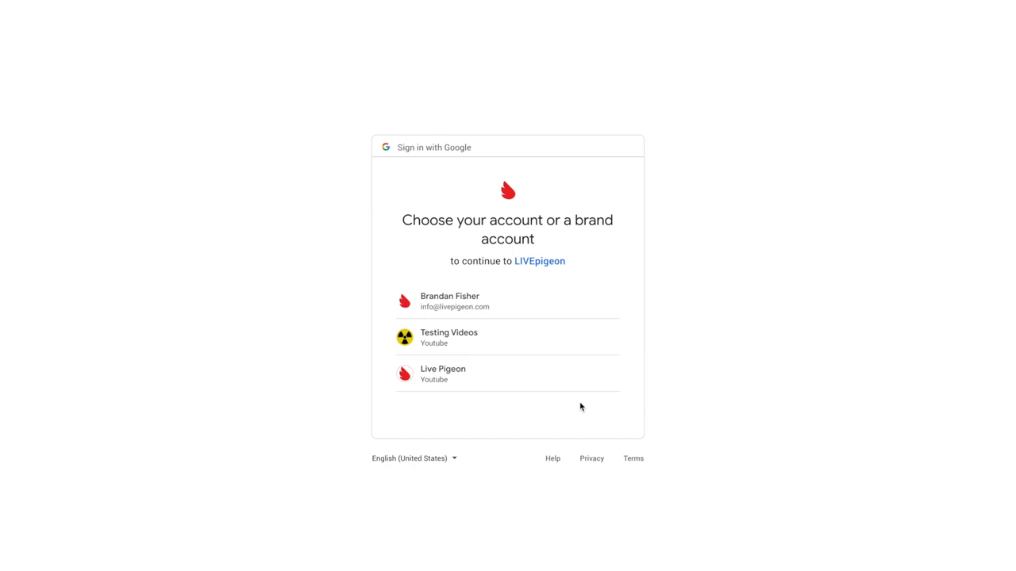
mouse_move(575, 387)
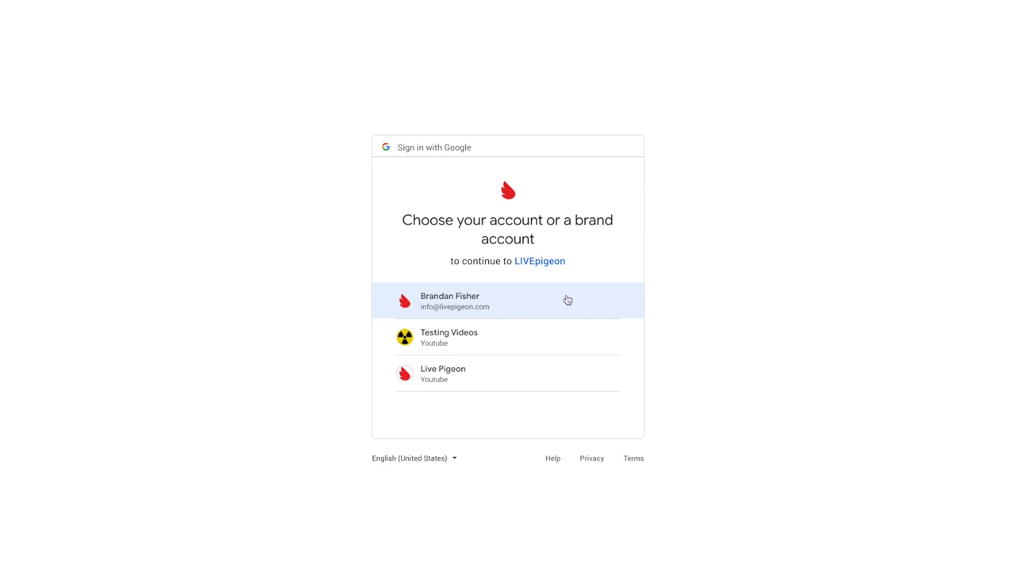
mouse_move(419, 305)
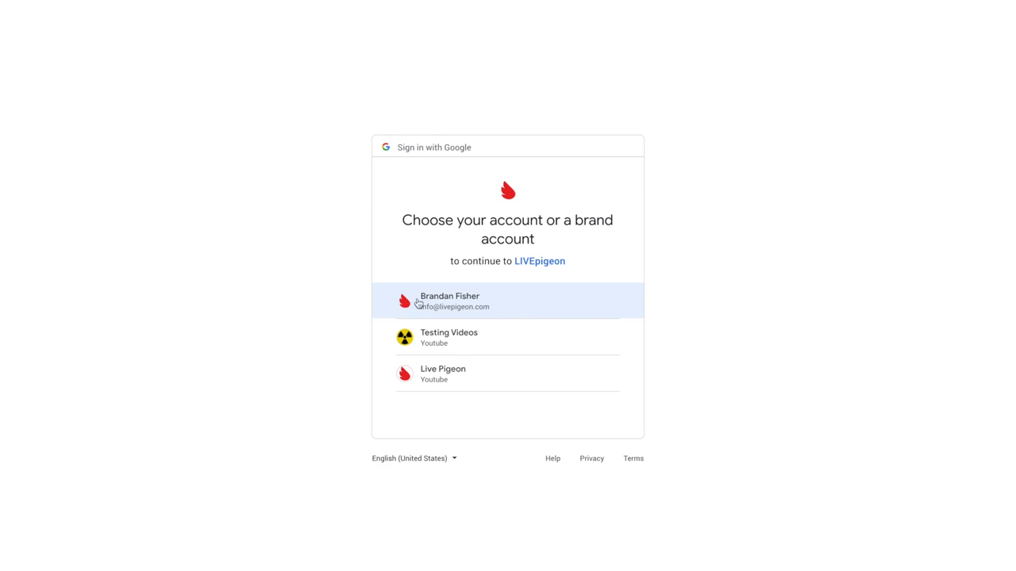
mouse_move(473, 336)
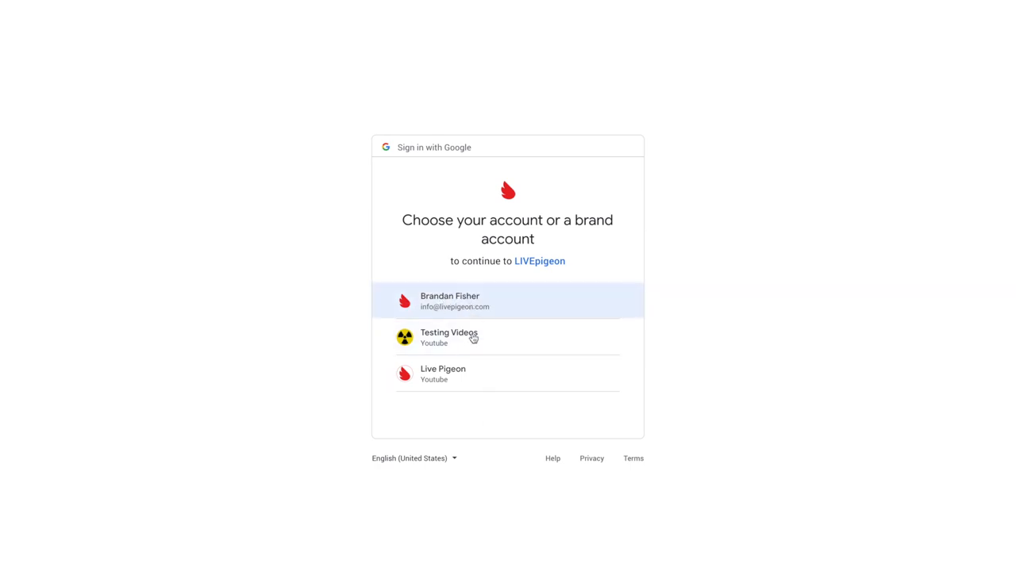
mouse_move(473, 337)
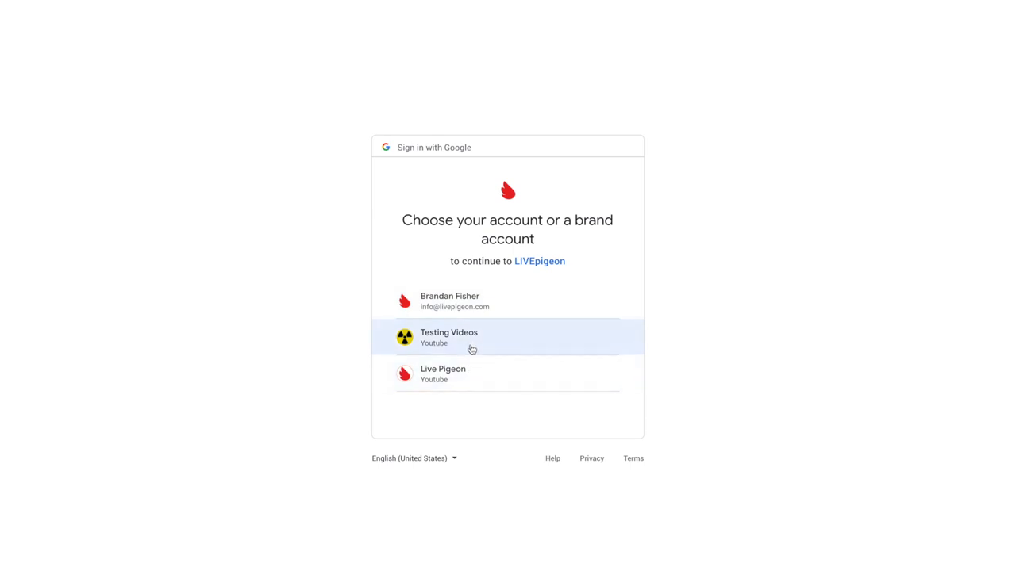
mouse_move(441, 374)
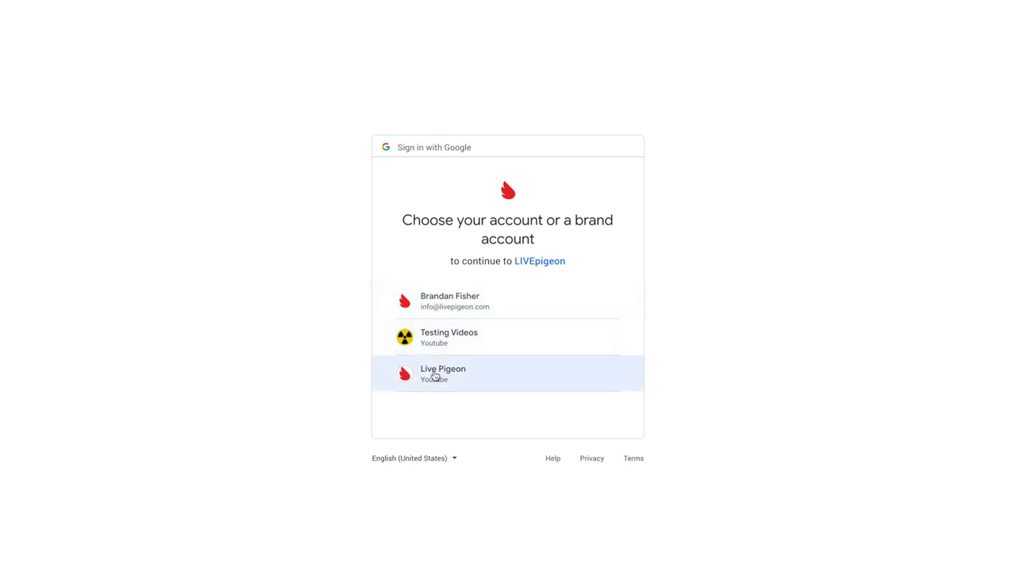
mouse_move(463, 359)
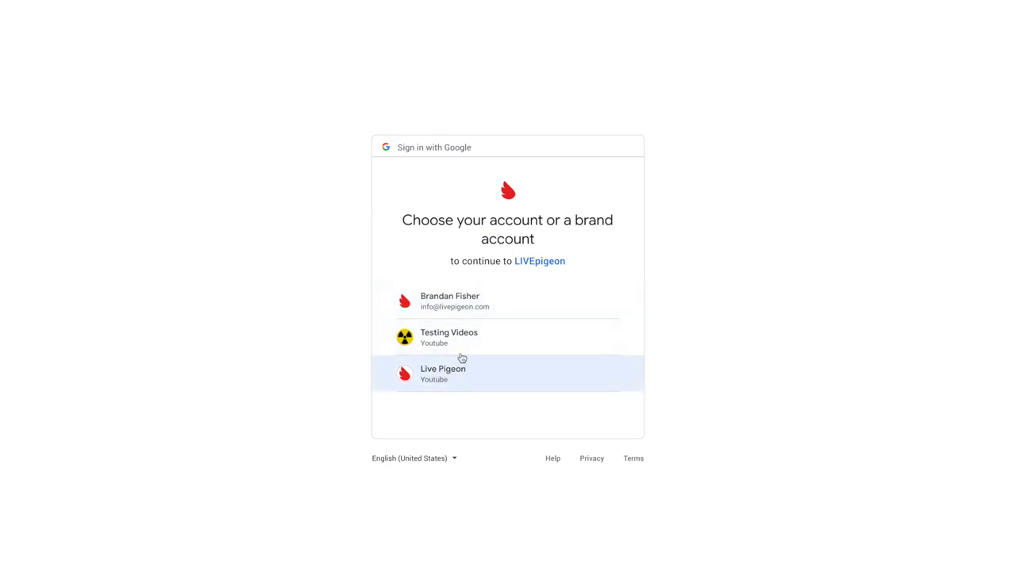
mouse_move(477, 343)
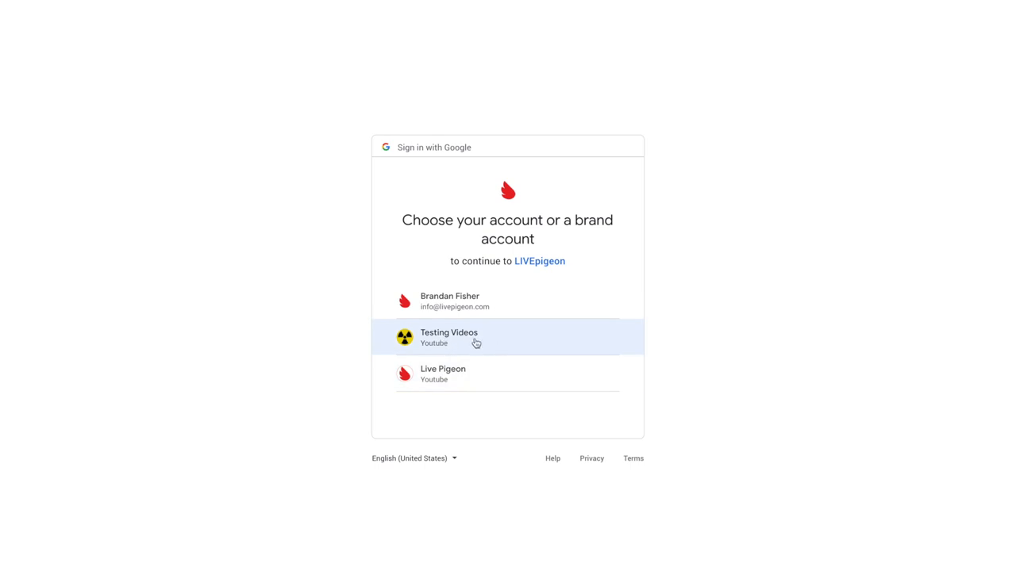
mouse_move(464, 308)
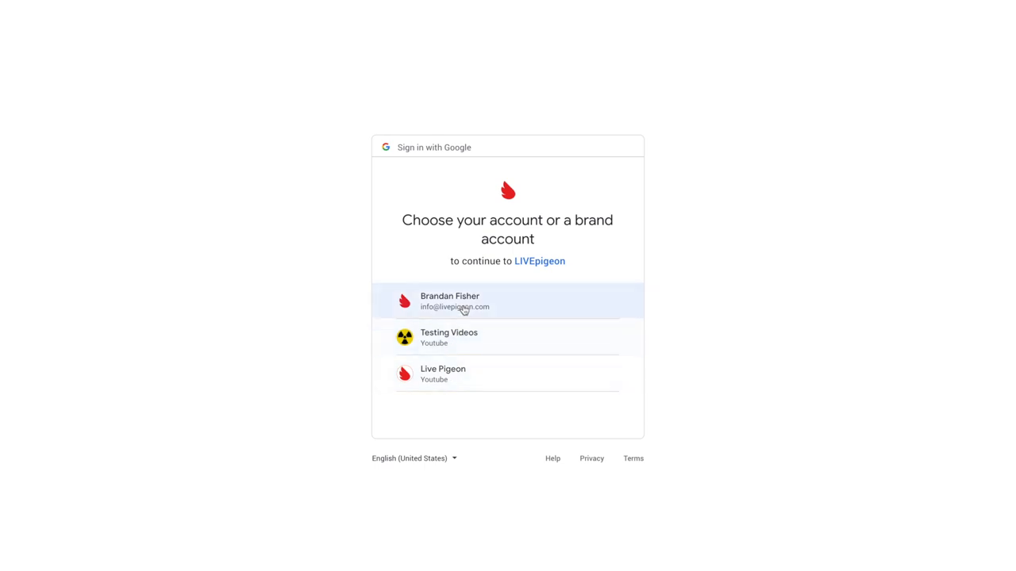
mouse_move(463, 336)
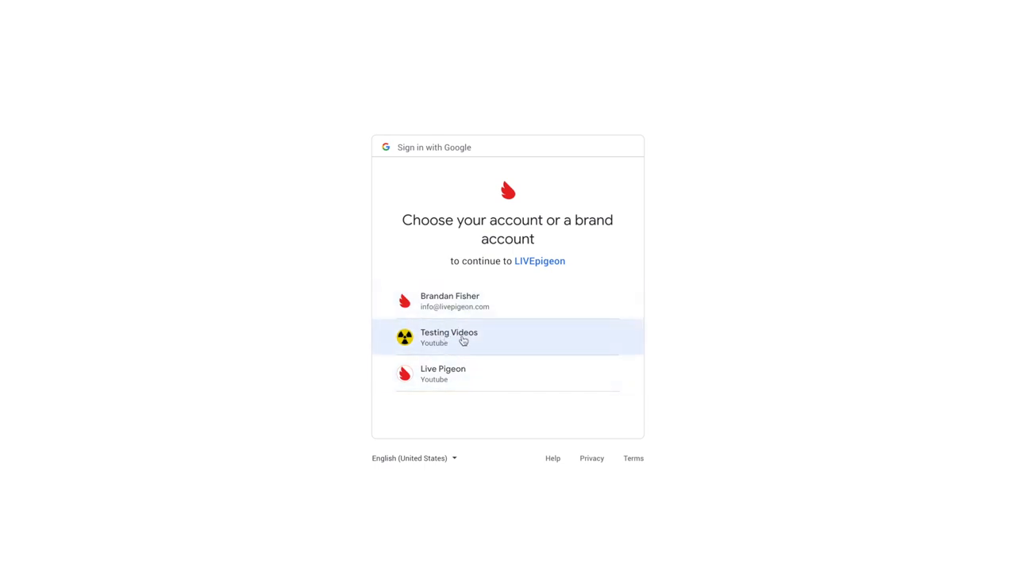
mouse_move(503, 356)
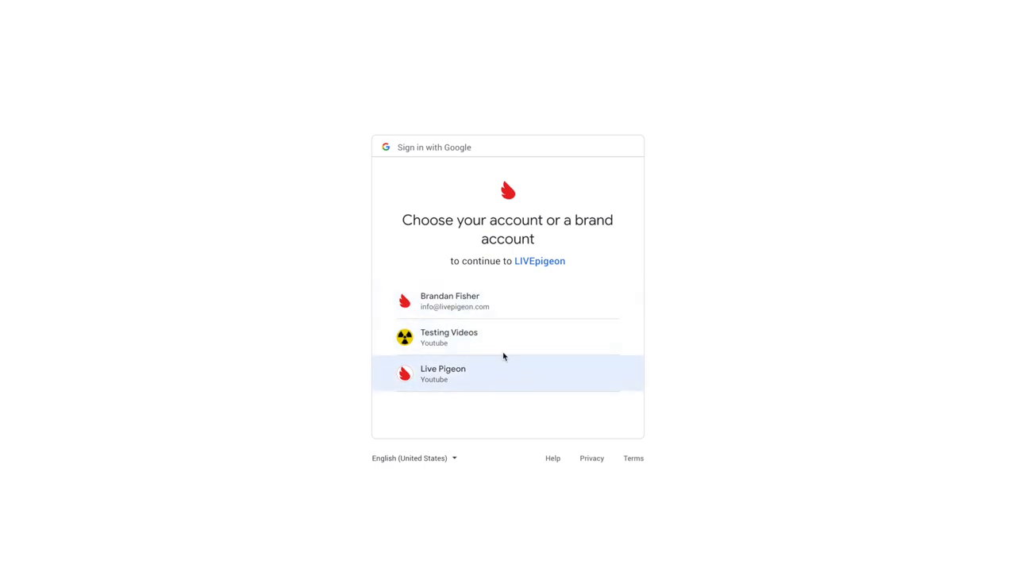
mouse_move(517, 316)
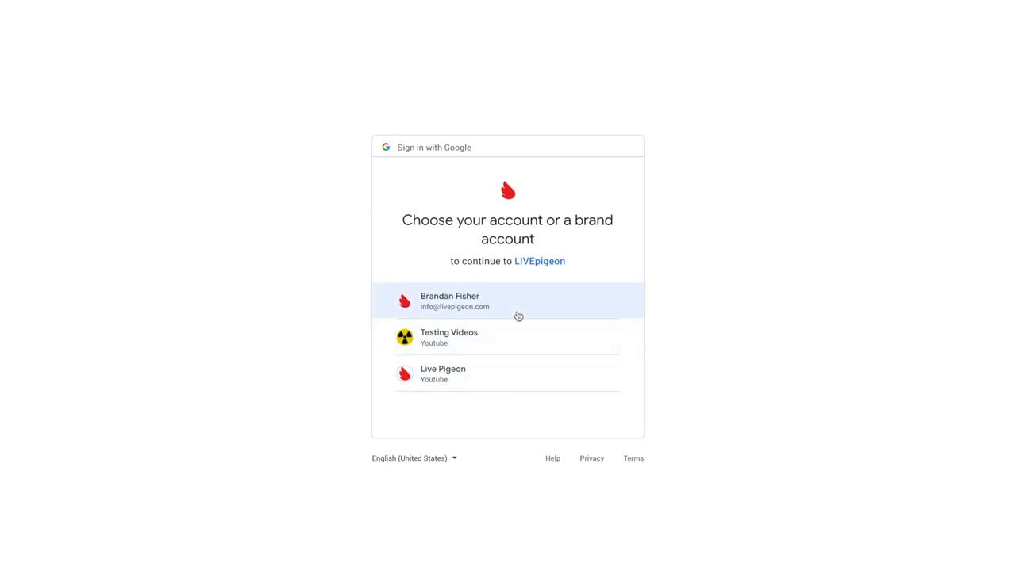
mouse_move(448, 337)
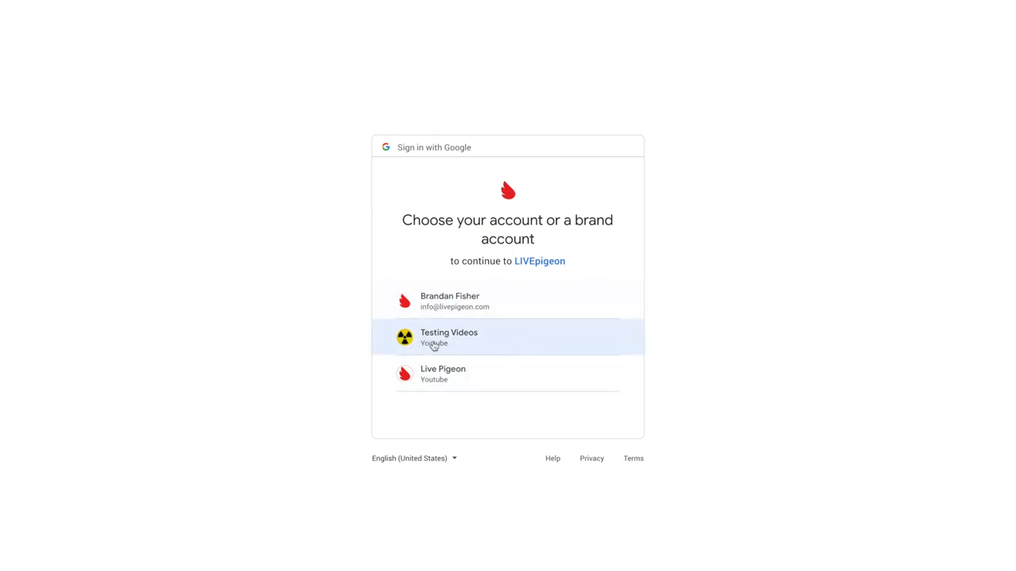
mouse_move(559, 368)
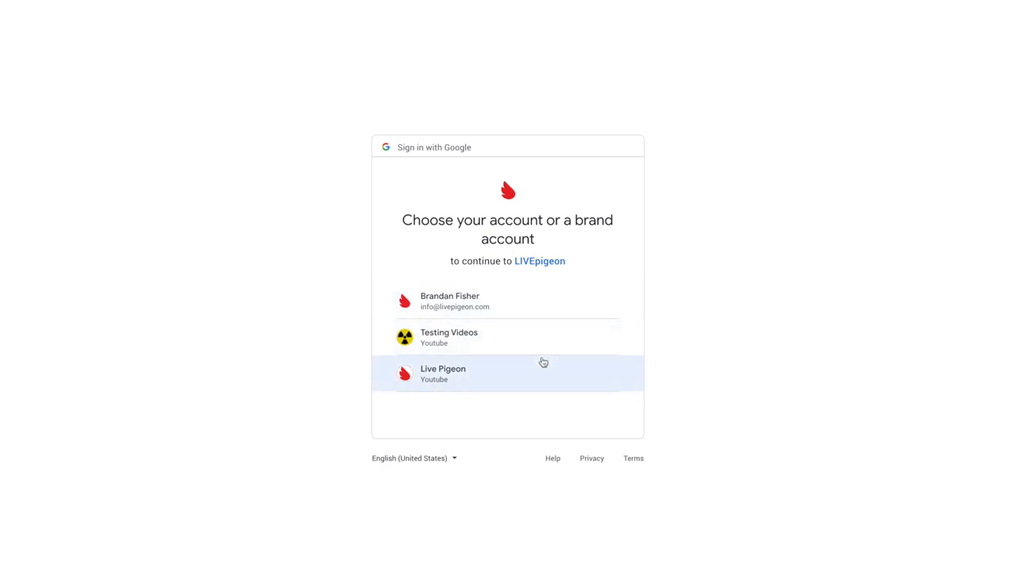
mouse_move(444, 357)
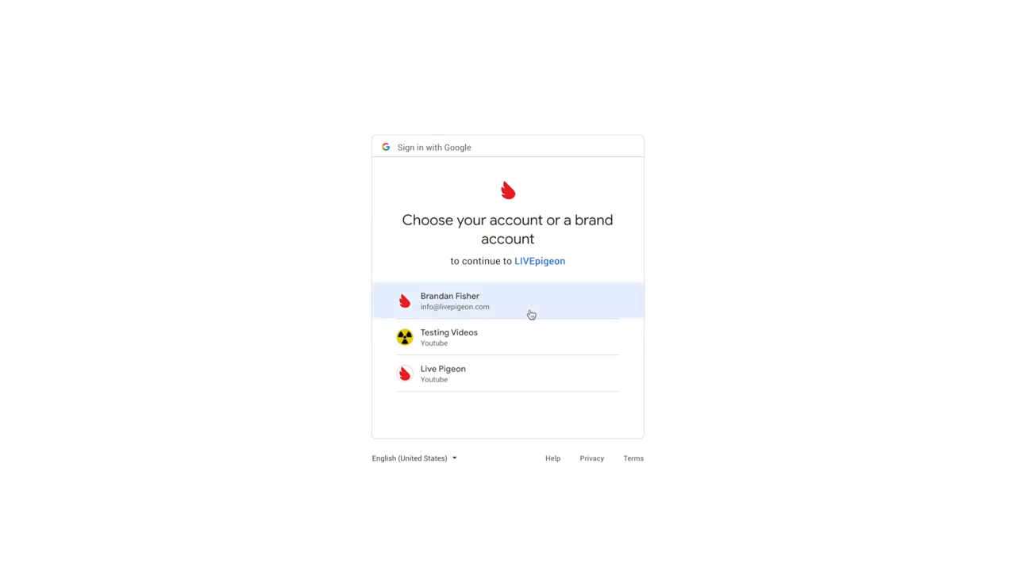
mouse_move(479, 343)
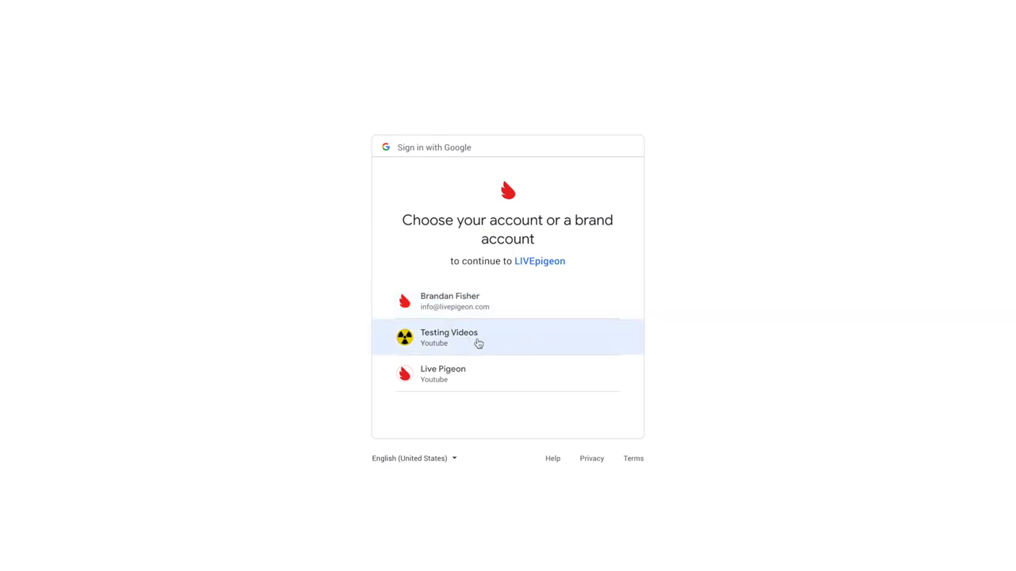
Choose the Testing Videos brand account and allow LIVEpigeon access to it.
click(447, 337)
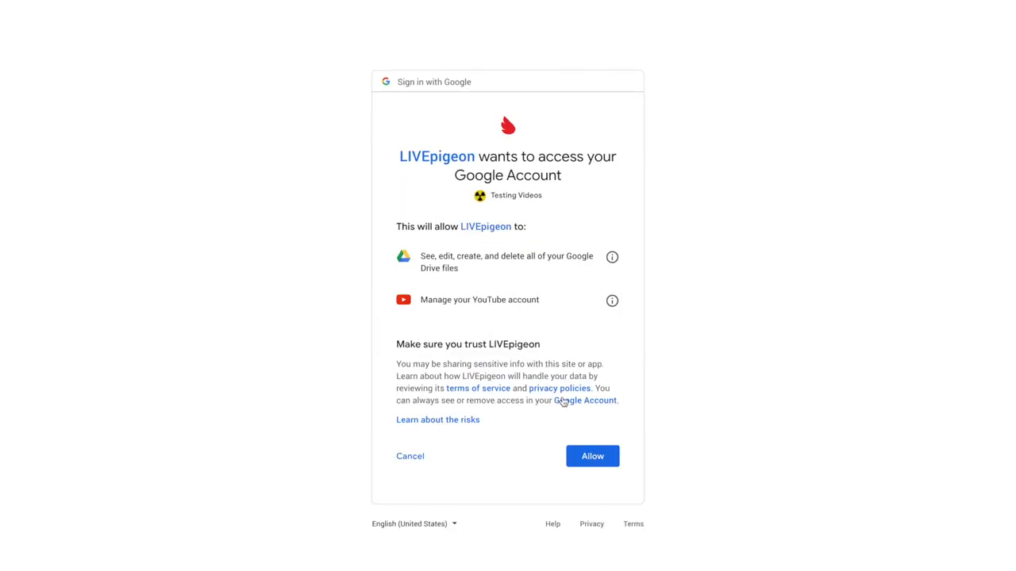
click(592, 456)
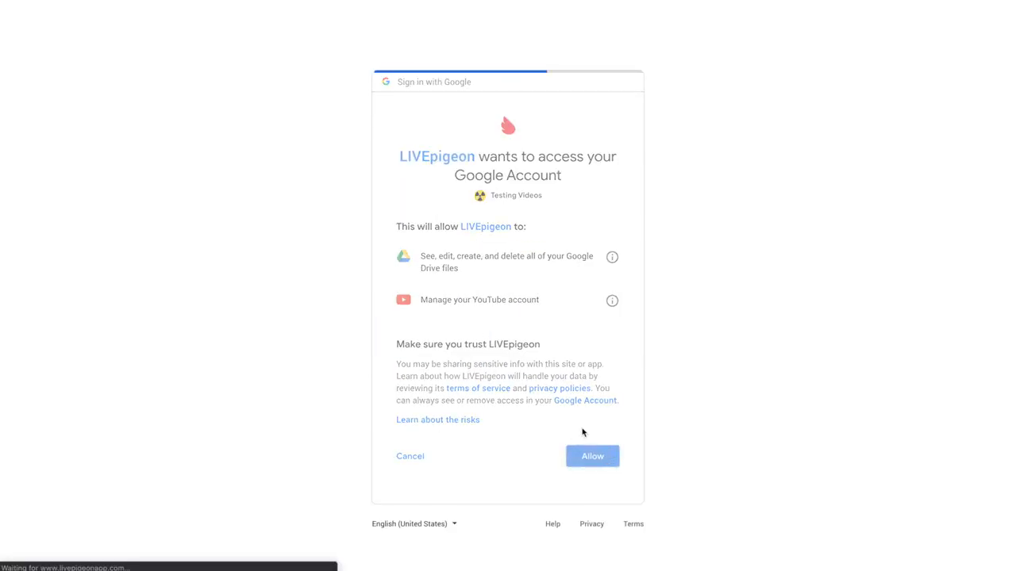
click(592, 455)
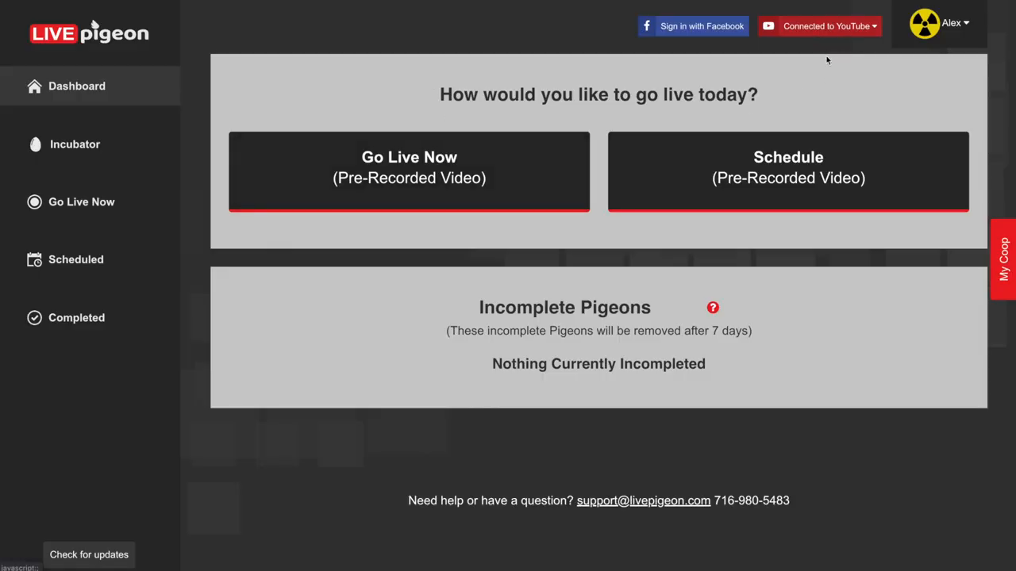
mouse_move(365, 52)
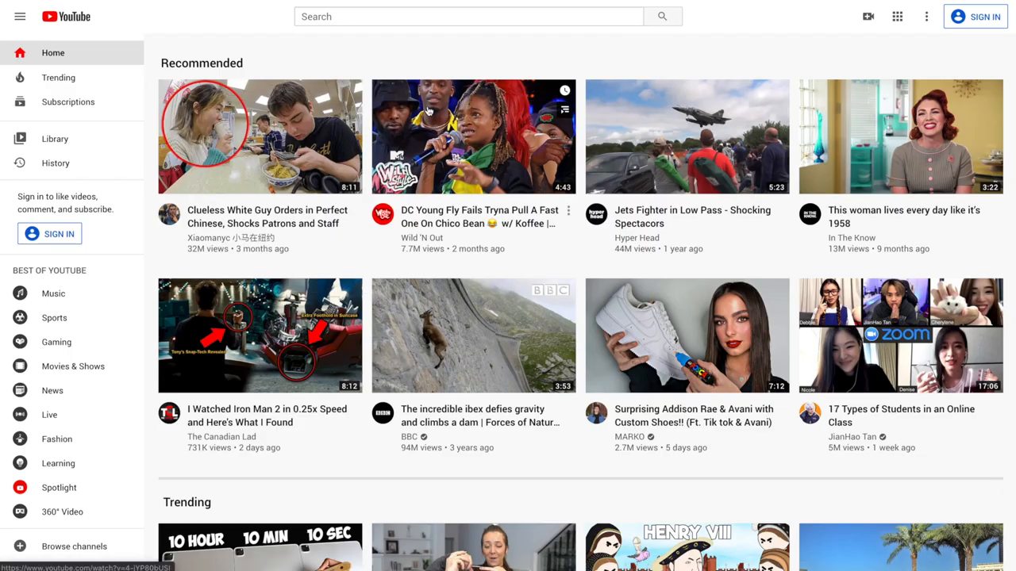
mouse_move(295, 96)
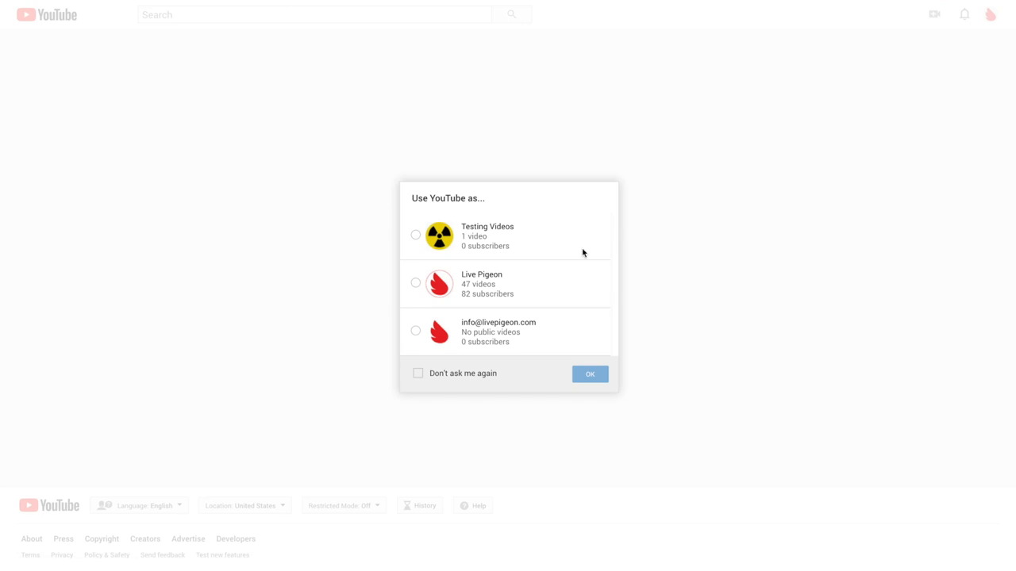
mouse_move(504, 241)
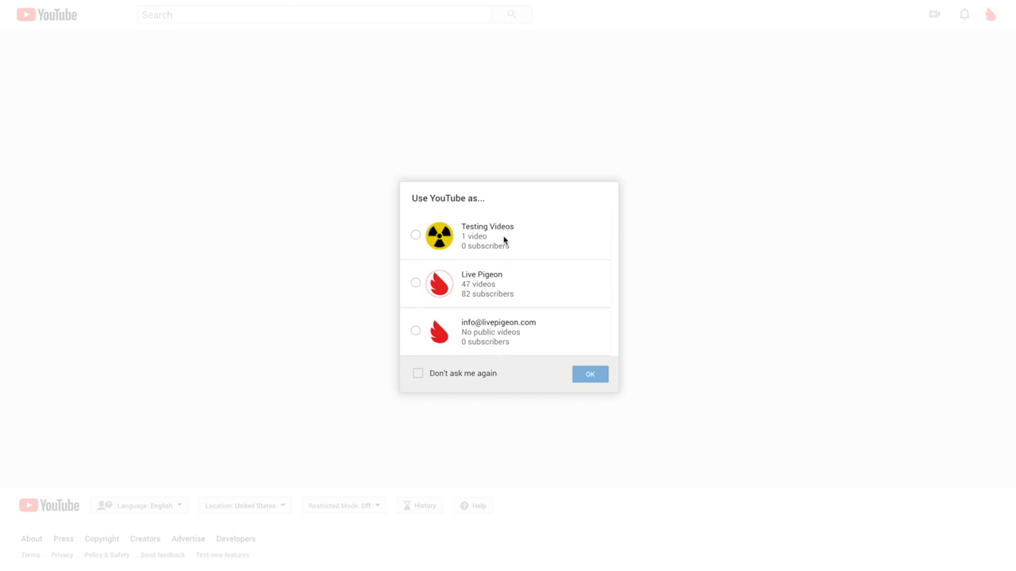
mouse_move(439, 332)
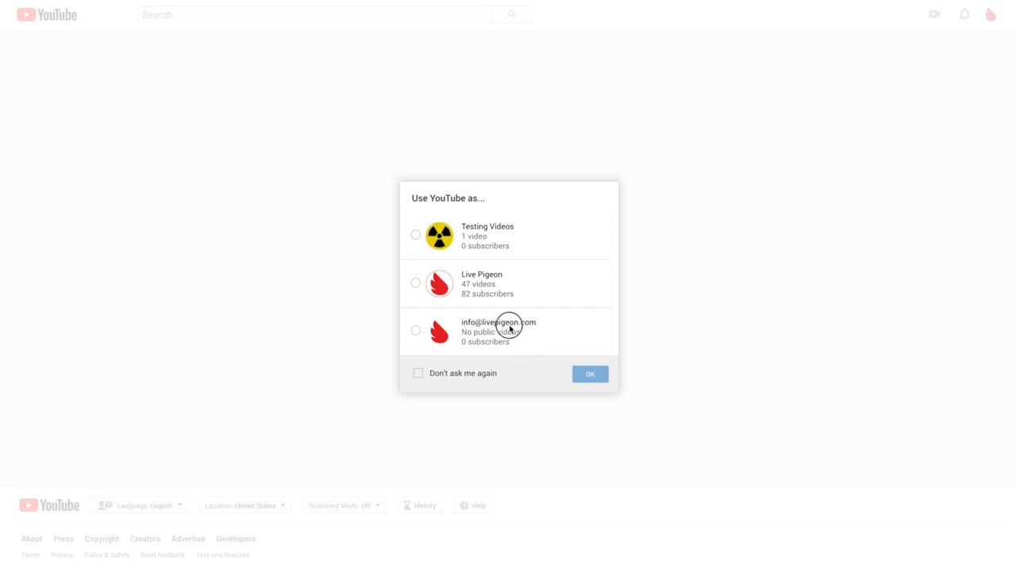
Use YouTube as the personal account in the 'Use YouTube as...' dialog.
click(590, 374)
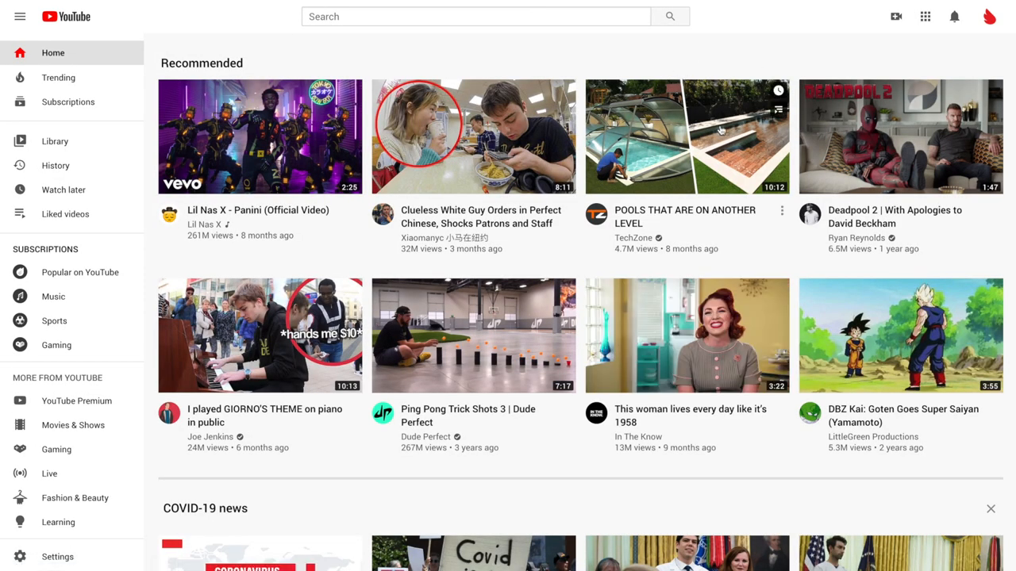
mouse_move(756, 63)
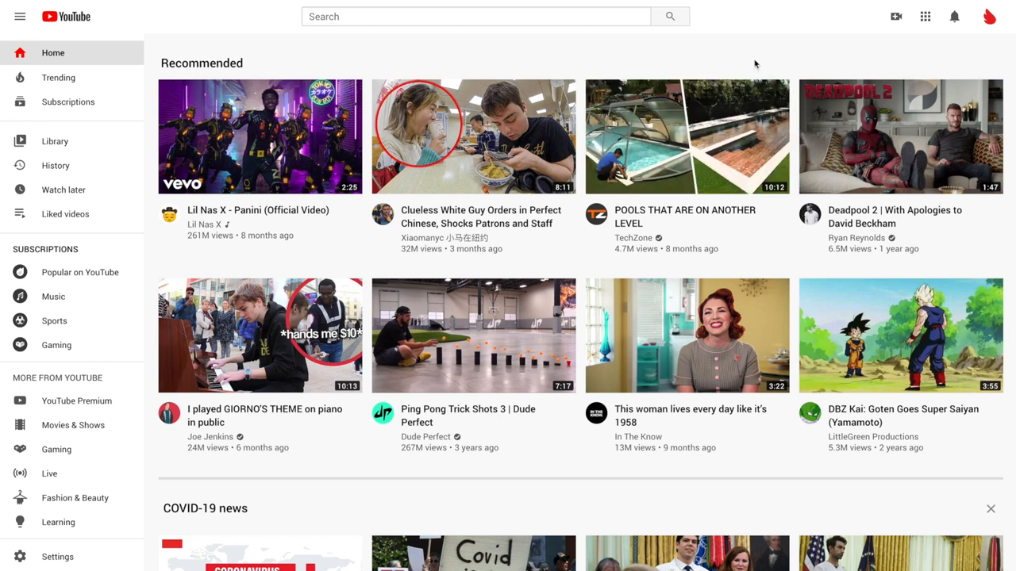
mouse_move(378, 50)
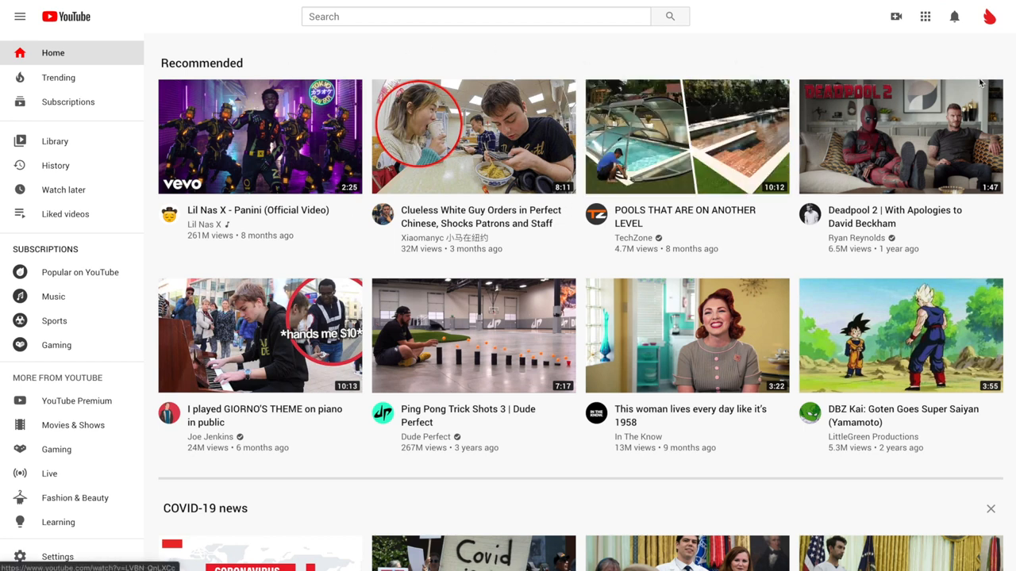
mouse_move(860, 54)
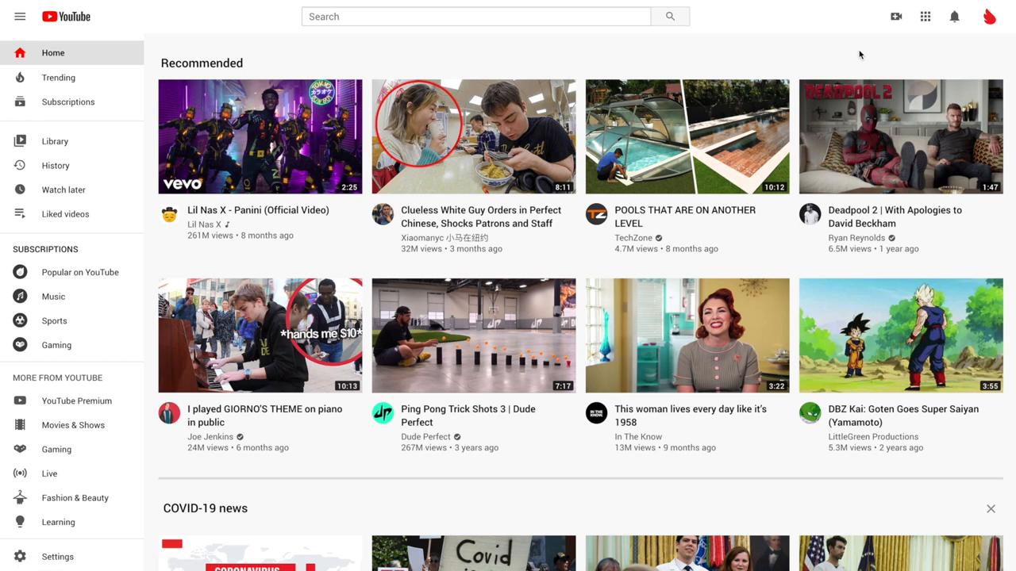
Start an upload, dismiss the creator journey prompt with NO THANKS, and show the account menu.
click(895, 16)
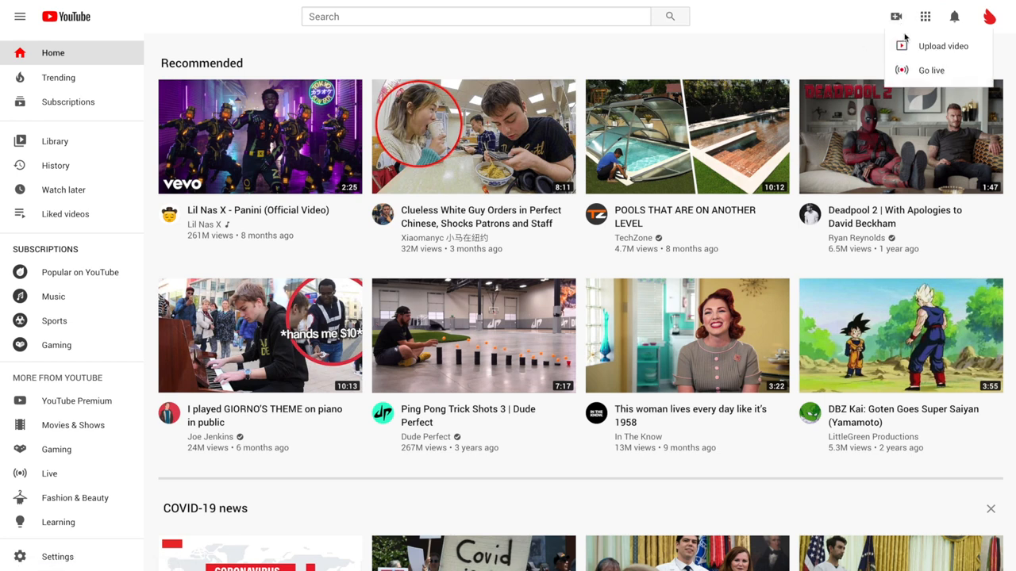
click(943, 44)
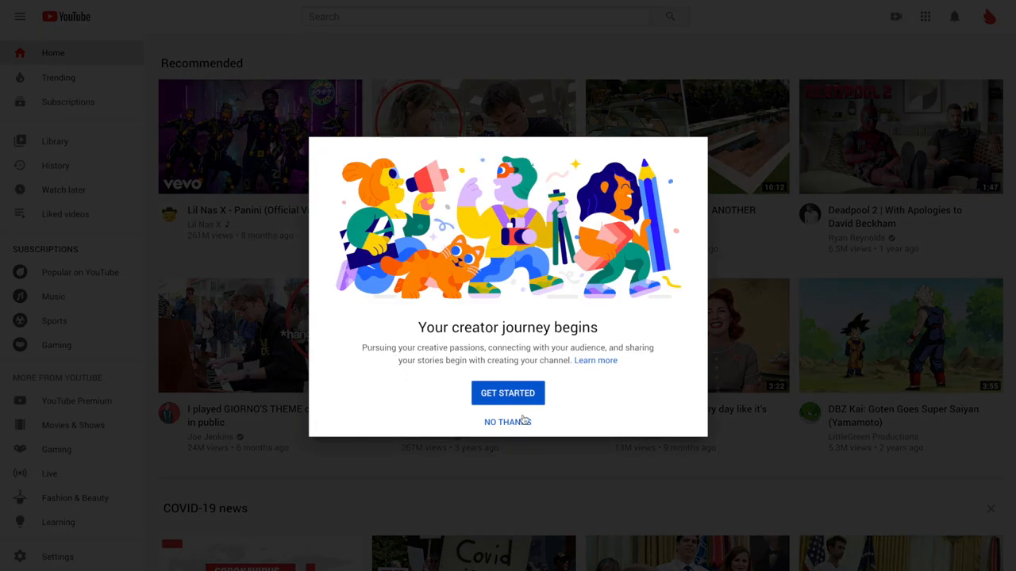
click(507, 422)
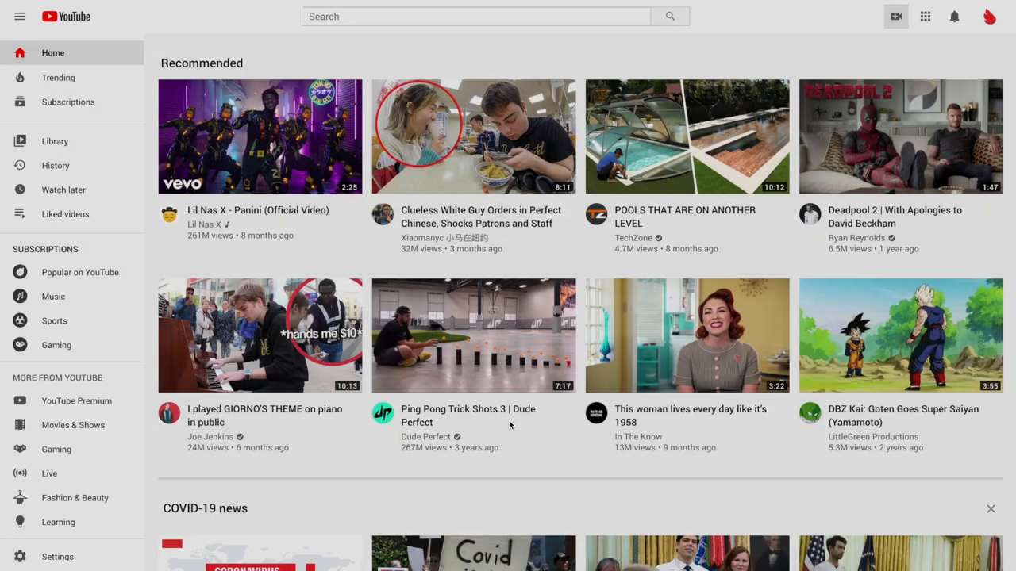
mouse_move(821, 65)
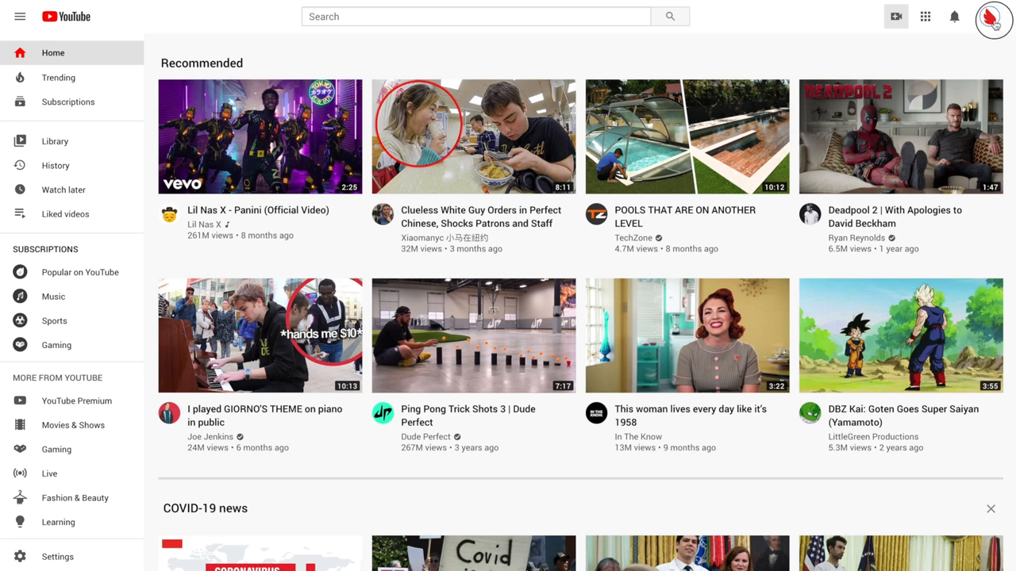
click(994, 16)
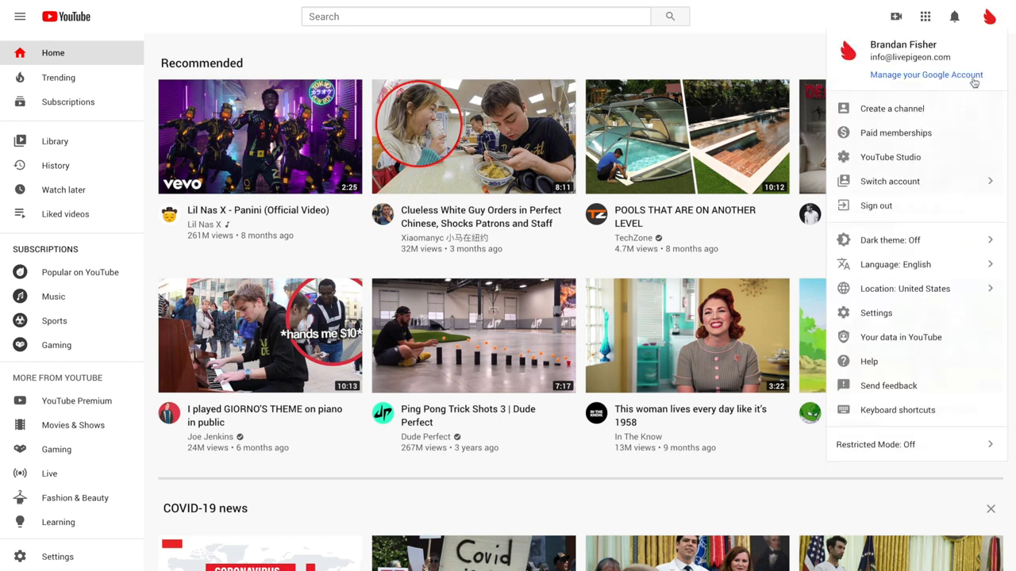
mouse_move(892, 108)
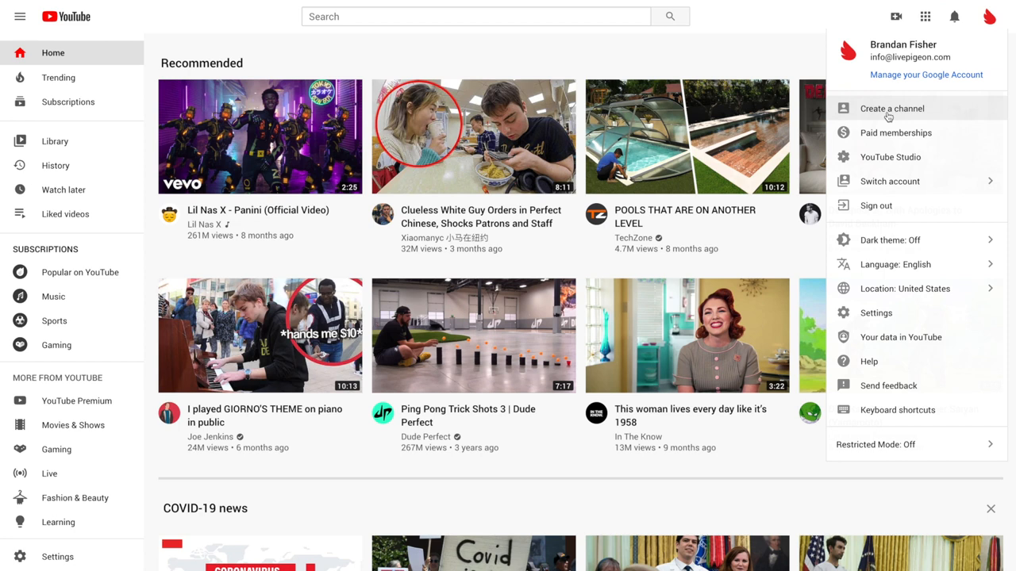
mouse_move(895, 133)
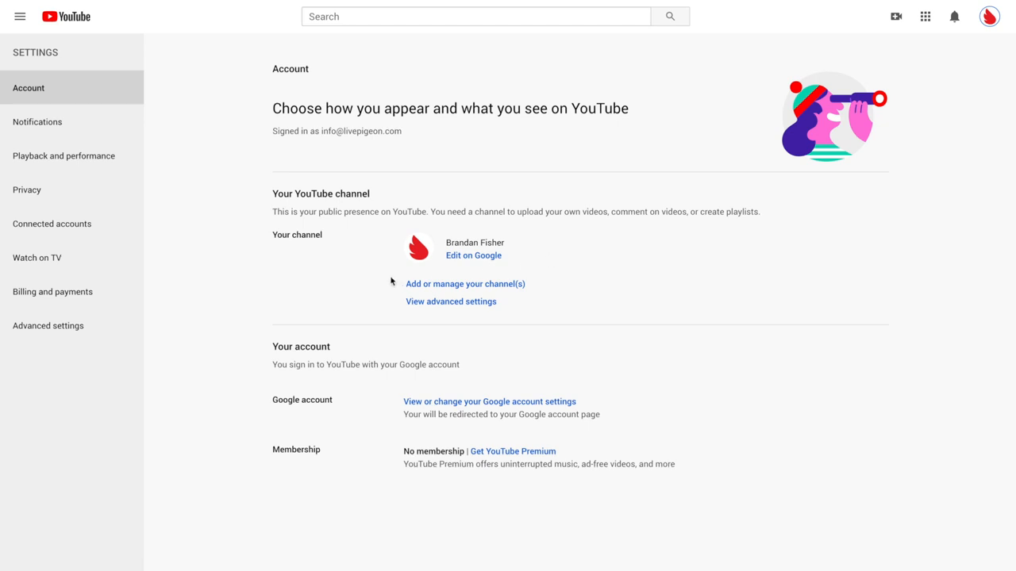
mouse_move(492, 289)
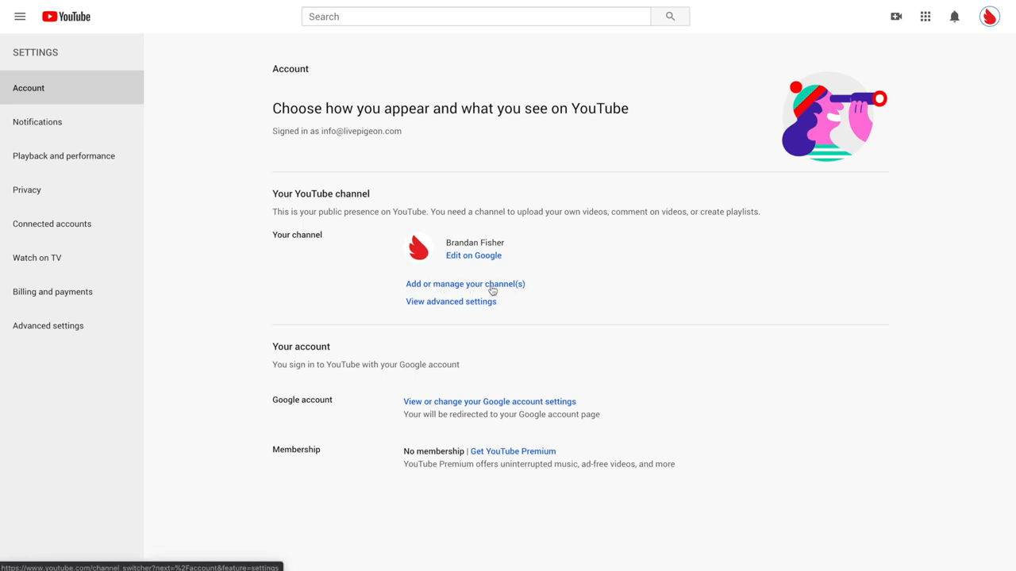
Go to 'Add or manage your channel(s)' and begin creating a new channel.
click(465, 283)
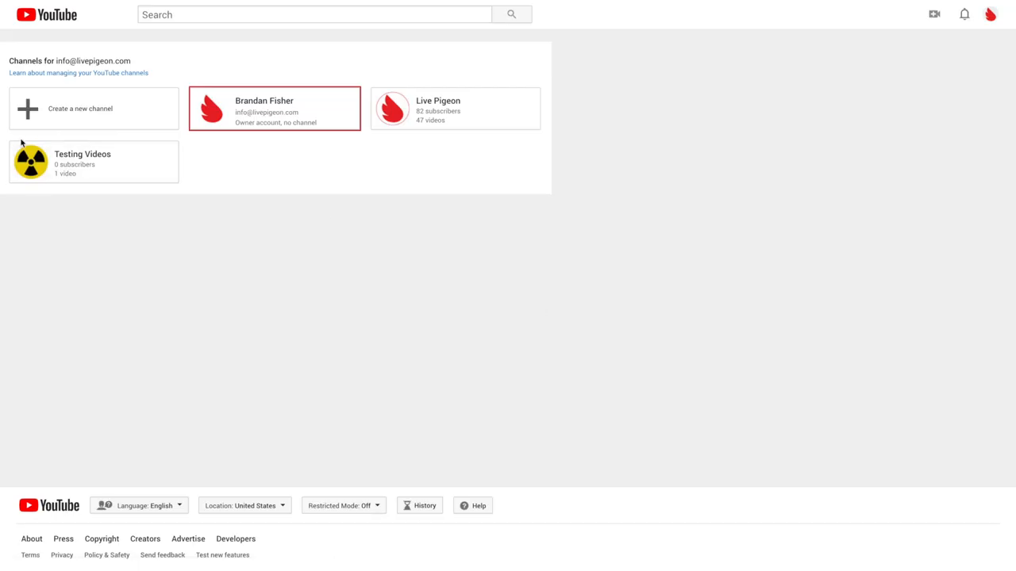
mouse_move(131, 168)
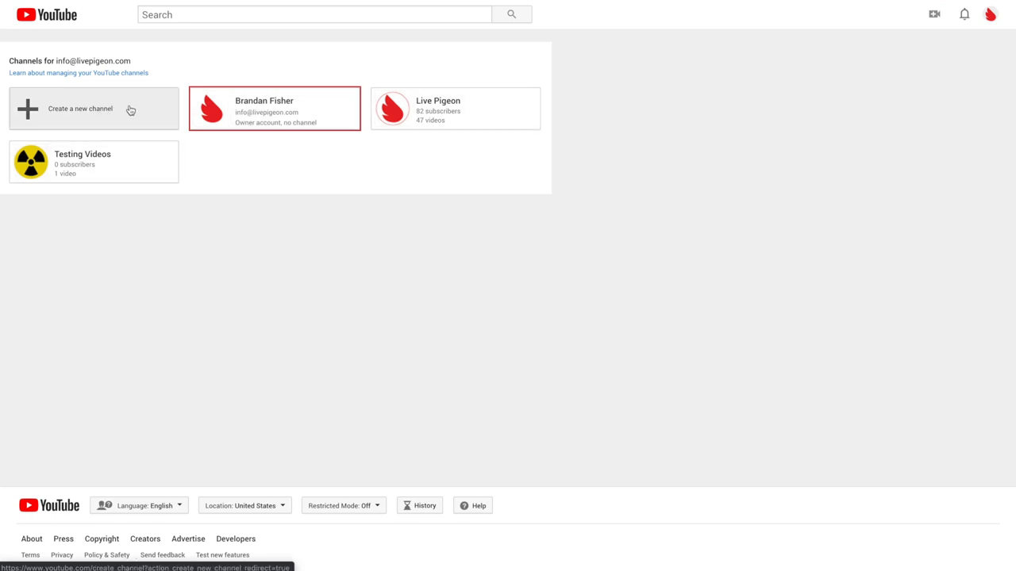
mouse_move(146, 114)
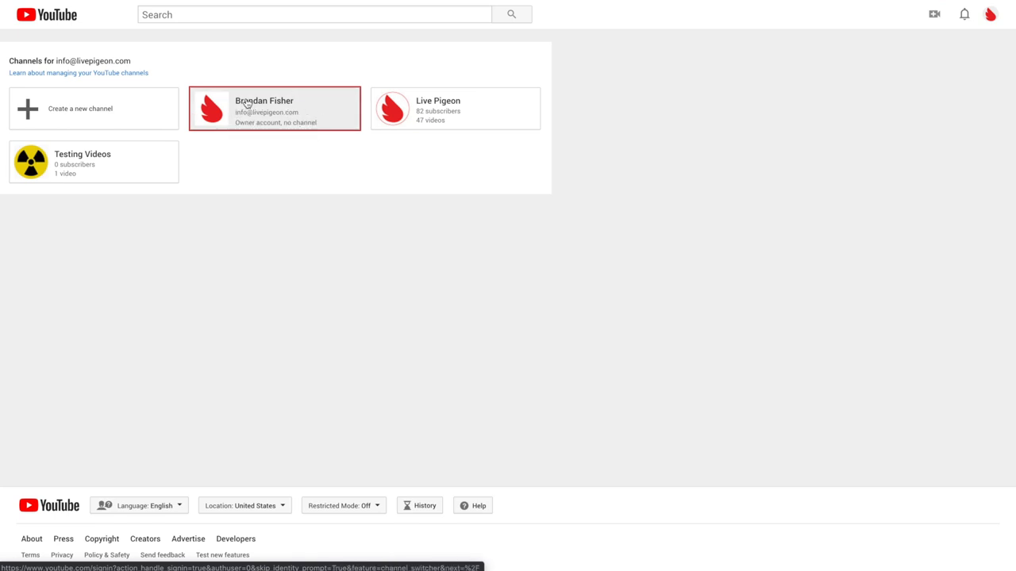
mouse_move(279, 127)
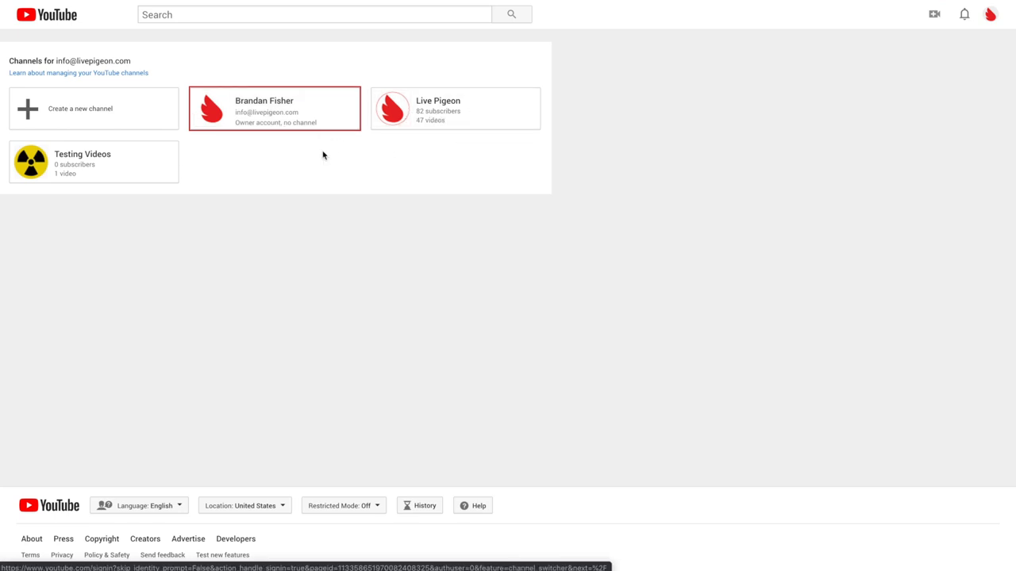
mouse_move(264, 178)
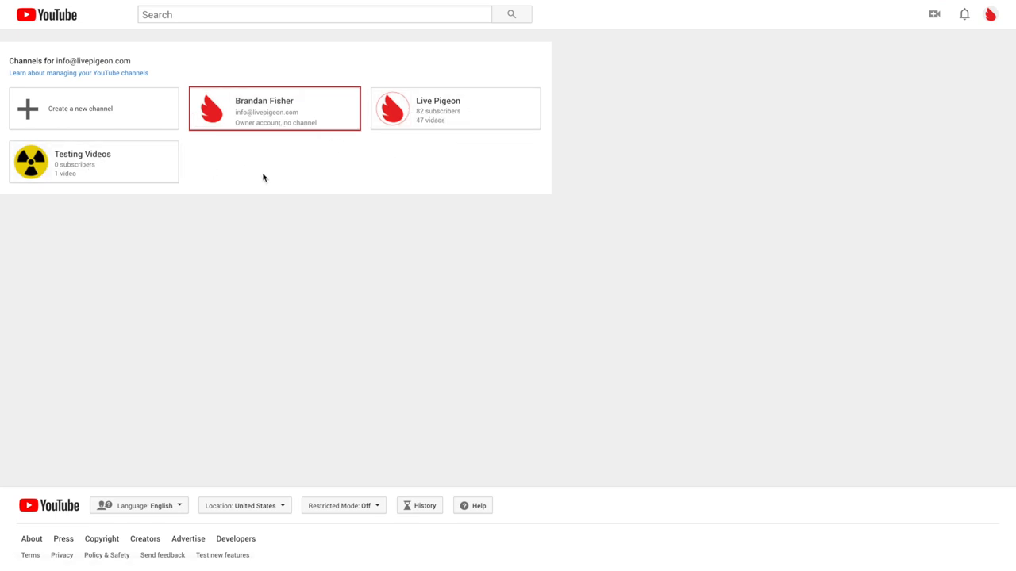
mouse_move(188, 145)
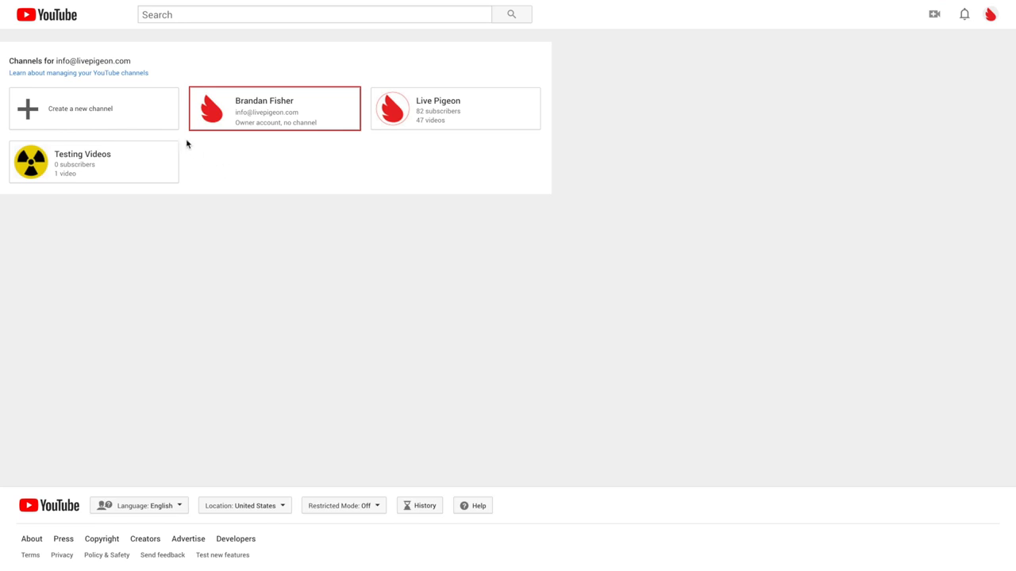
click(80, 108)
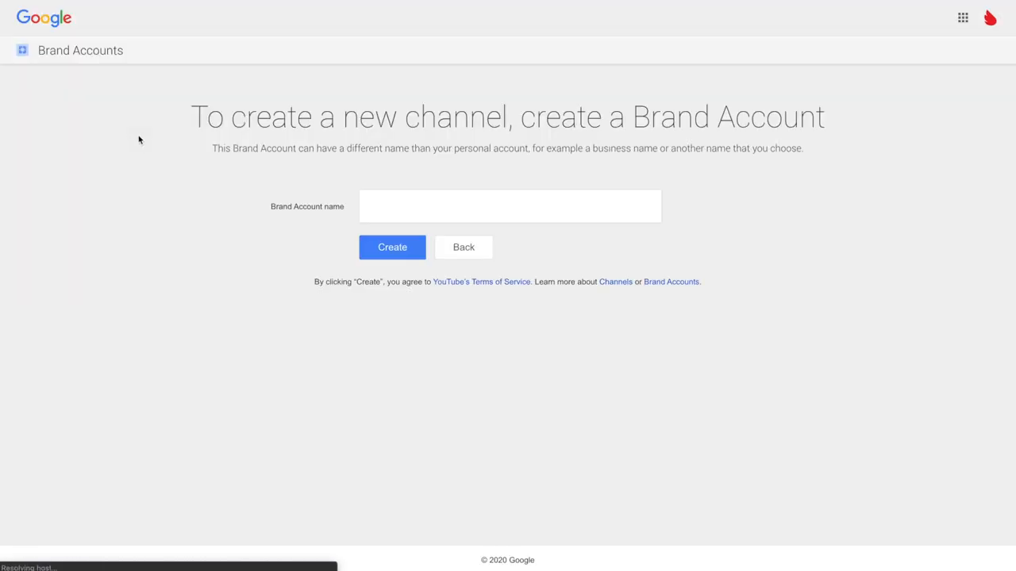
Name the new Brand Account 'Testing Videos #2' and create the channel.
drag(230, 117, 738, 117)
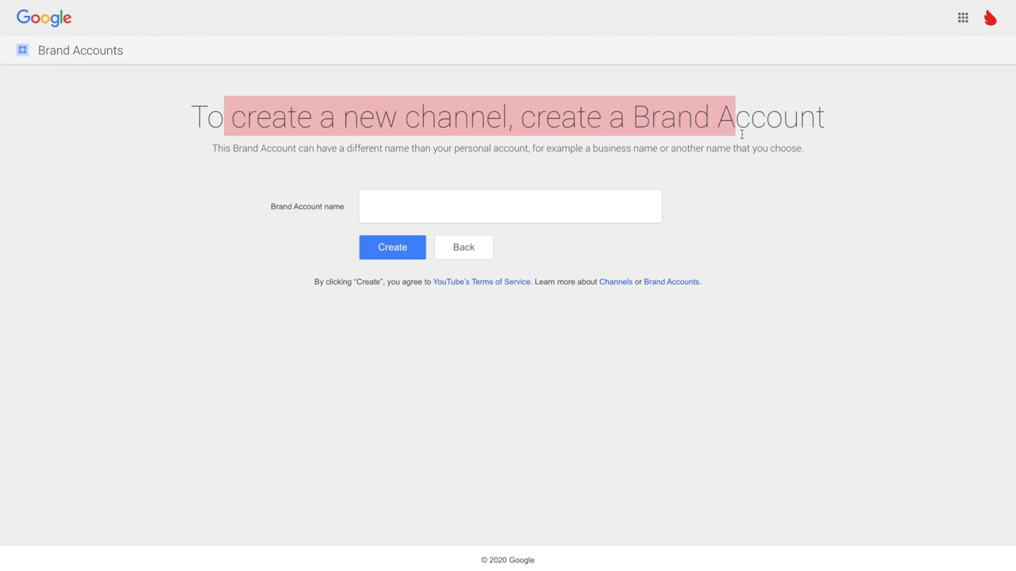
click(508, 207)
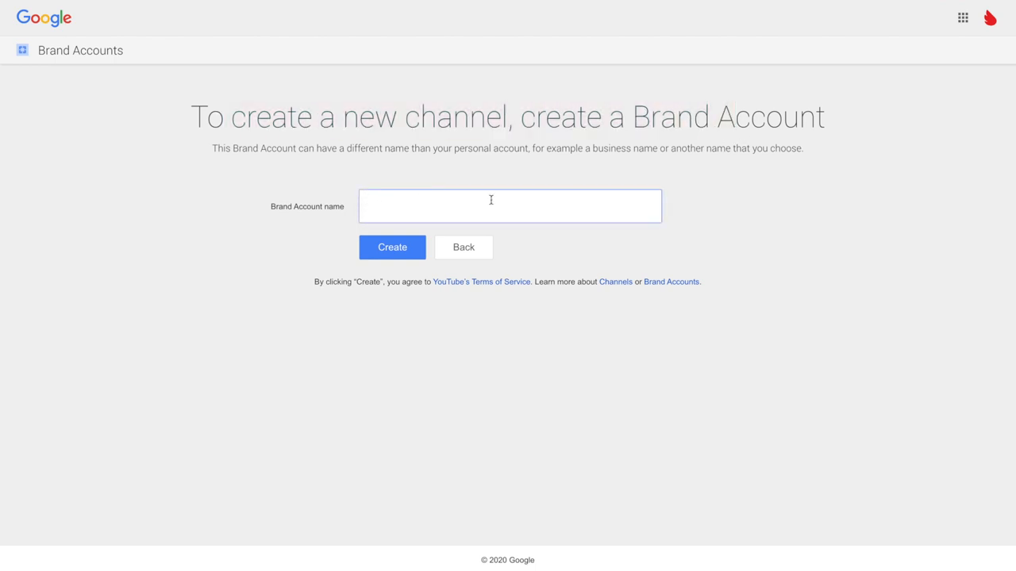
text(Testing Videos)
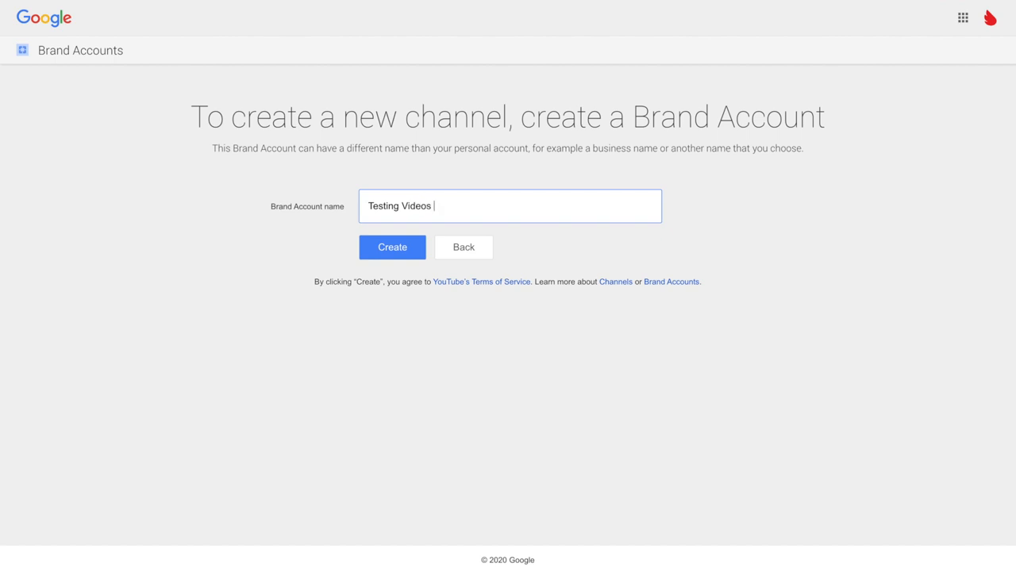
text(#2)
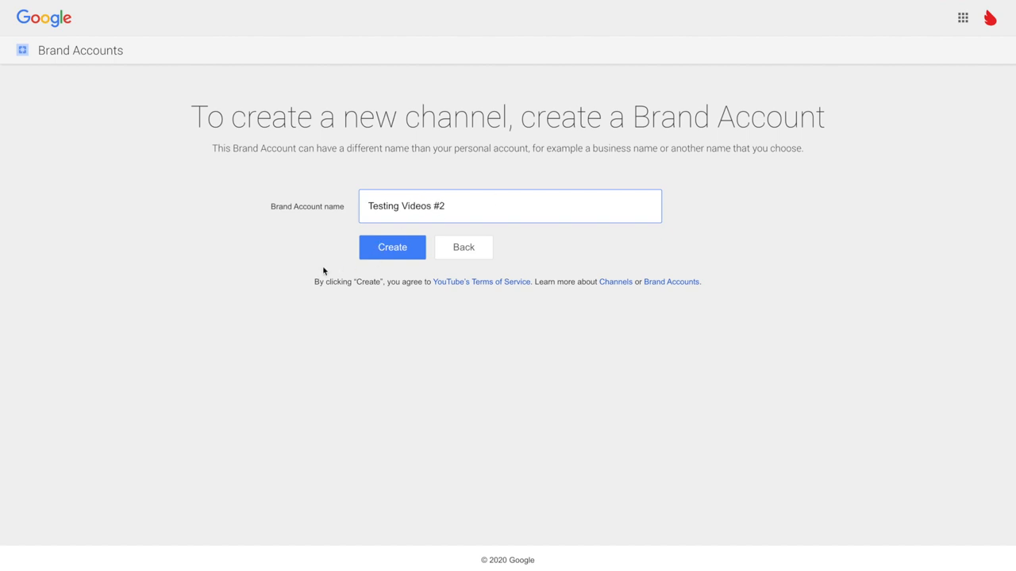
click(392, 248)
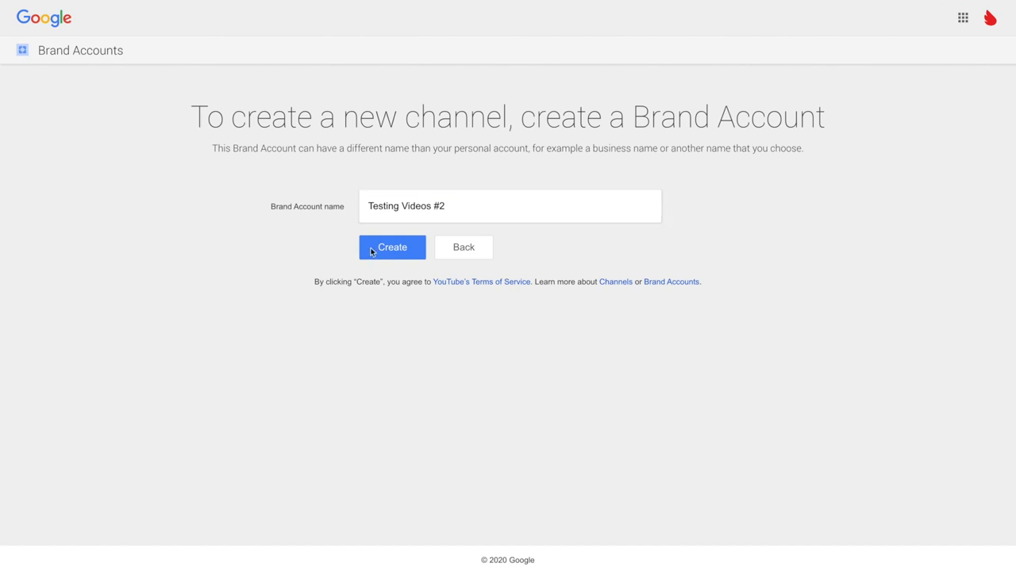
click(392, 248)
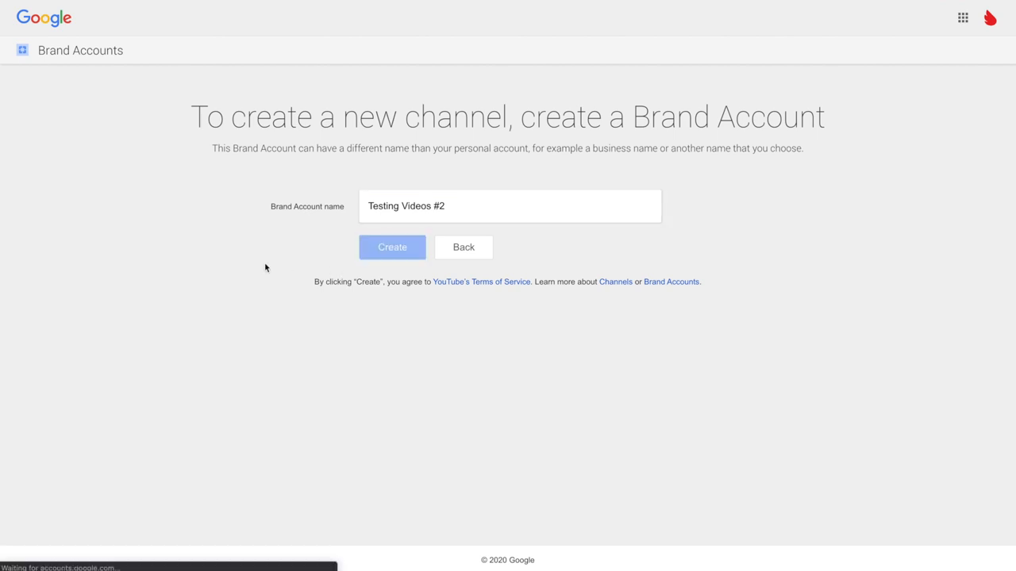
click(392, 248)
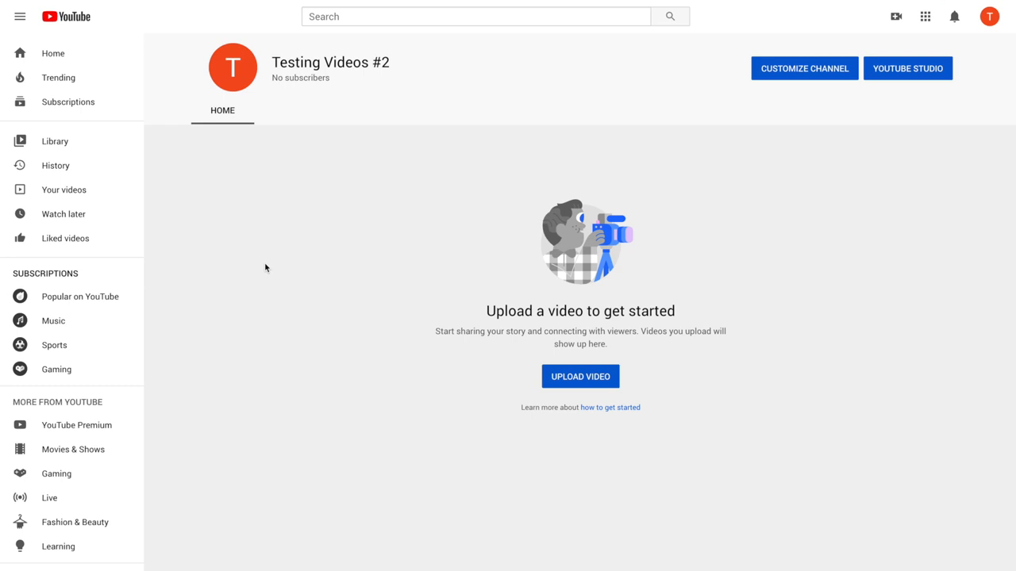
mouse_move(495, 176)
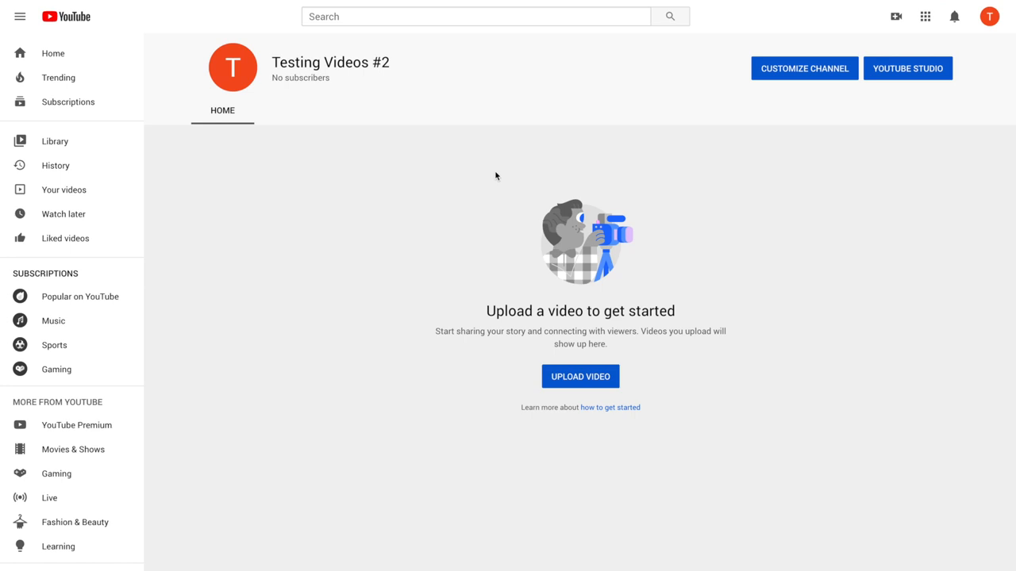
mouse_move(892, 75)
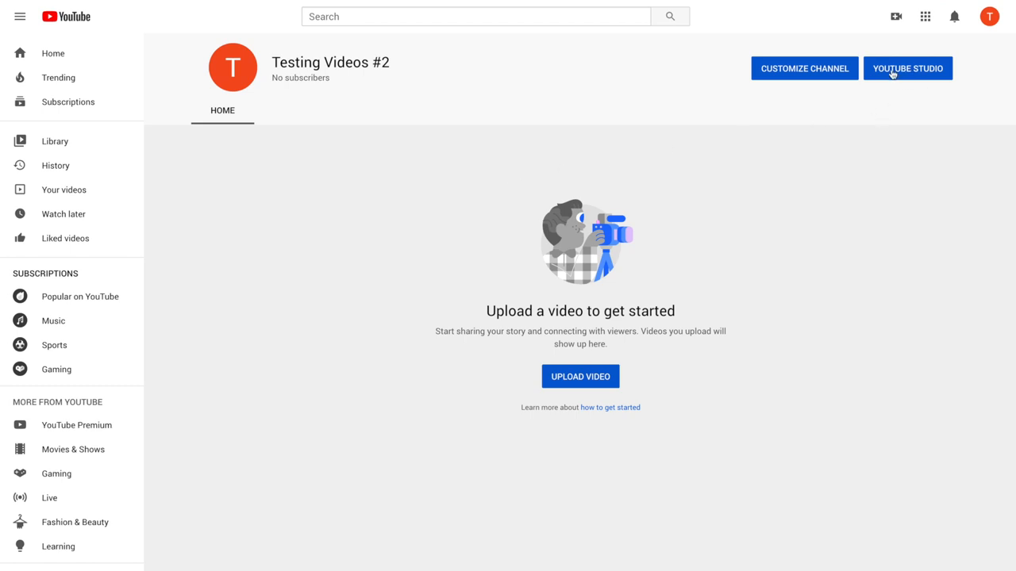
Go to the YouTube Studio dashboard for Testing Videos #2.
click(908, 68)
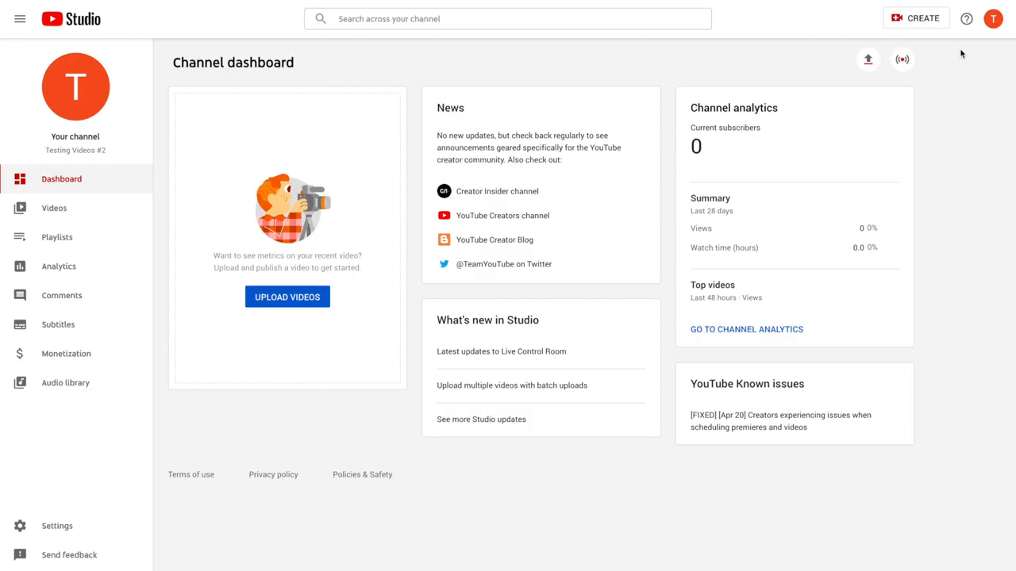
mouse_move(902, 58)
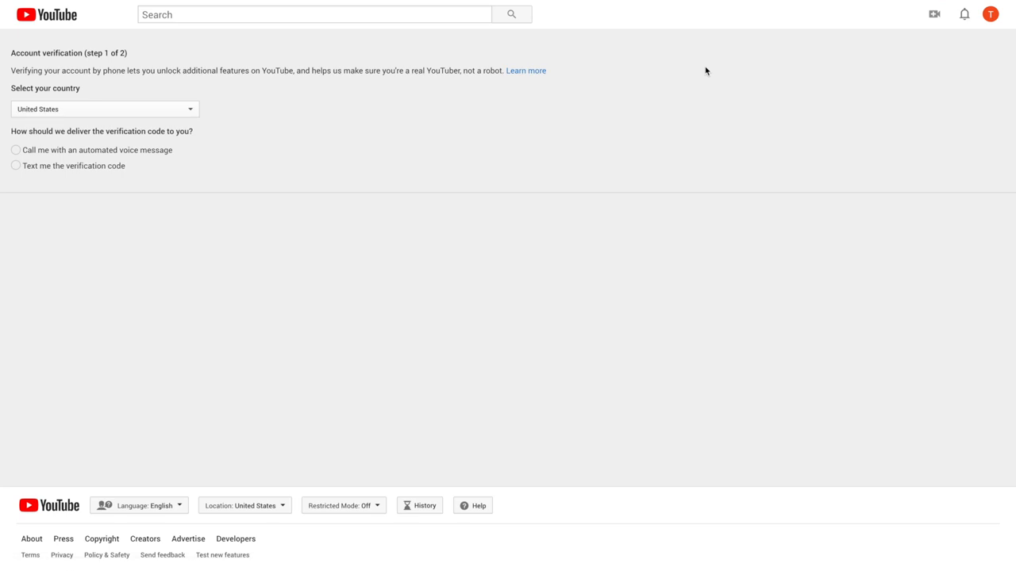
mouse_move(277, 157)
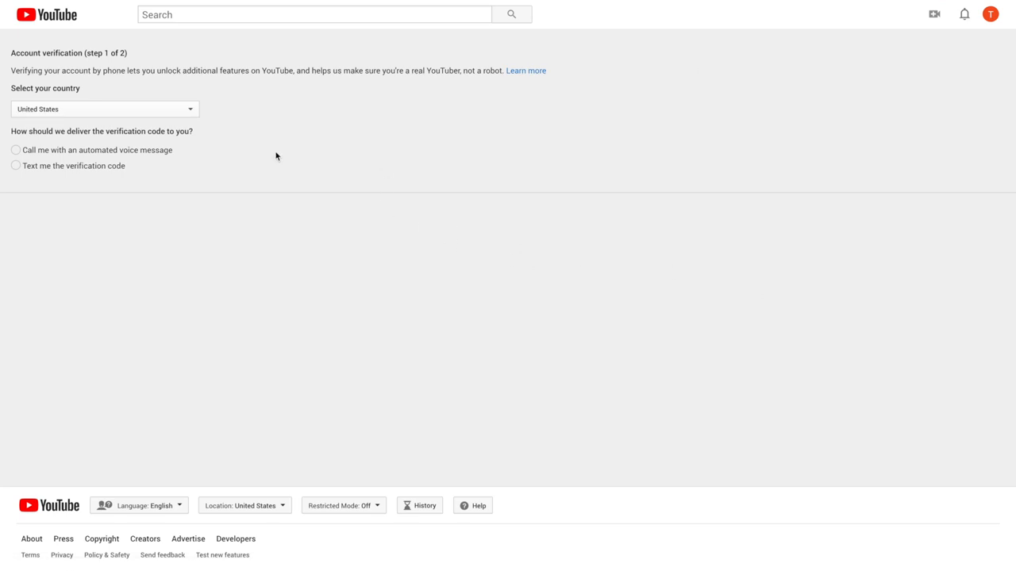
Request a texted verification code and submit the phone number.
triple_click(69, 52)
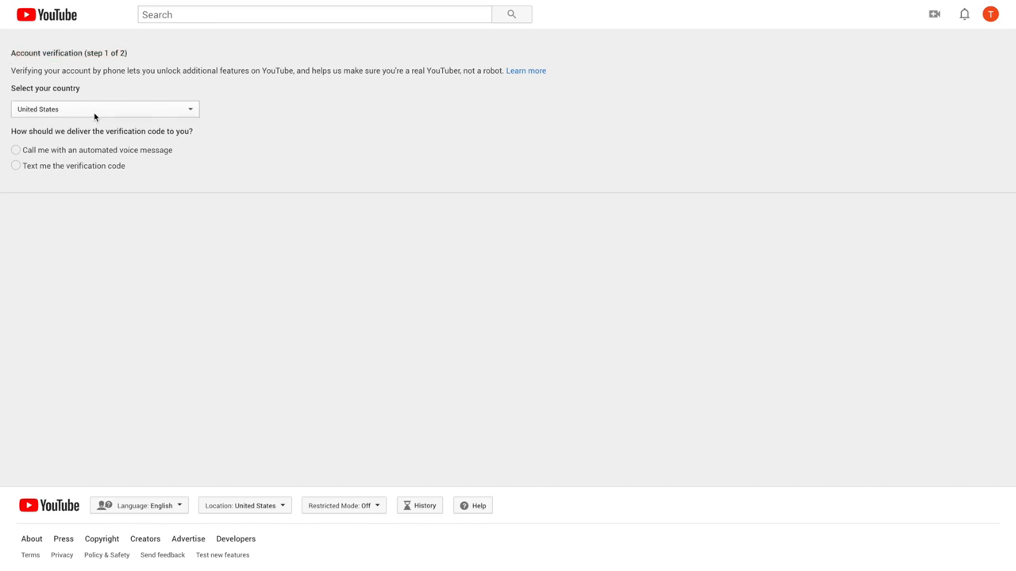
click(16, 165)
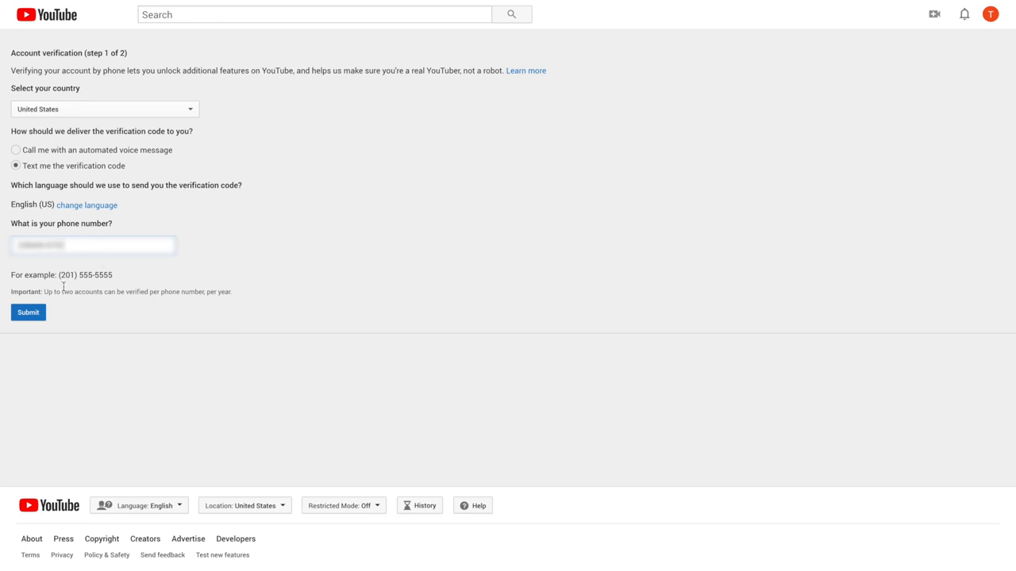
mouse_move(135, 287)
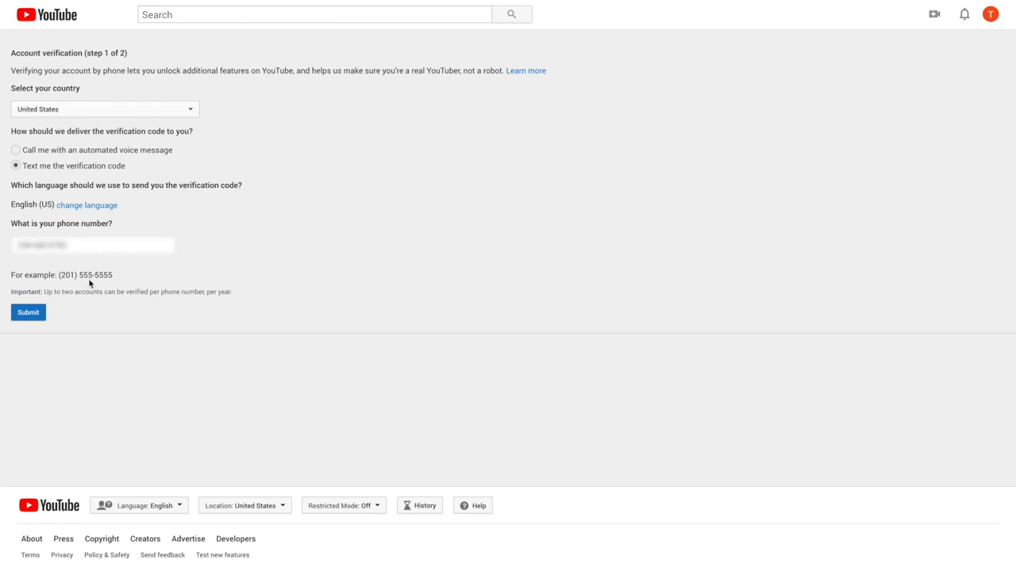
click(28, 312)
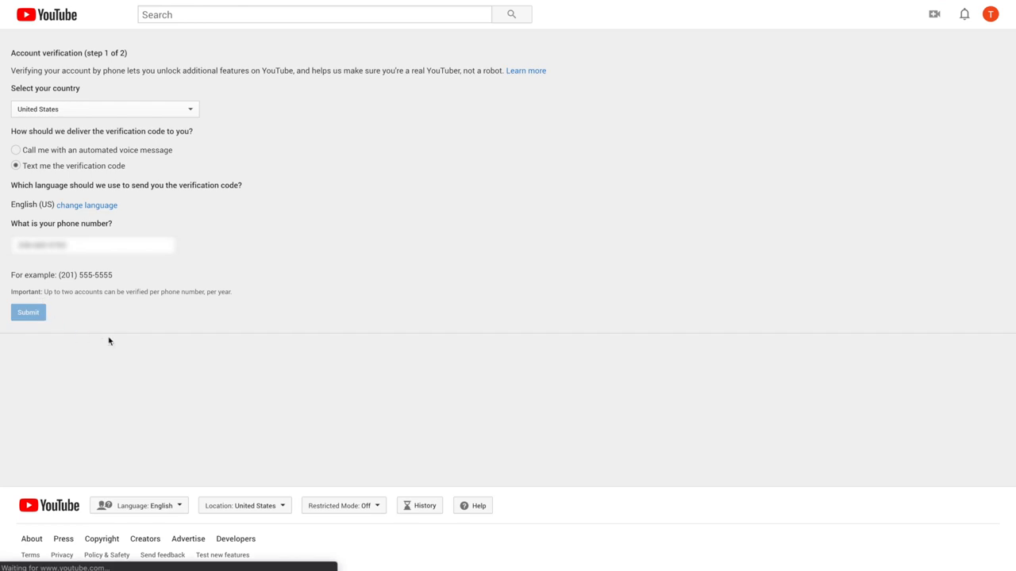
click(29, 311)
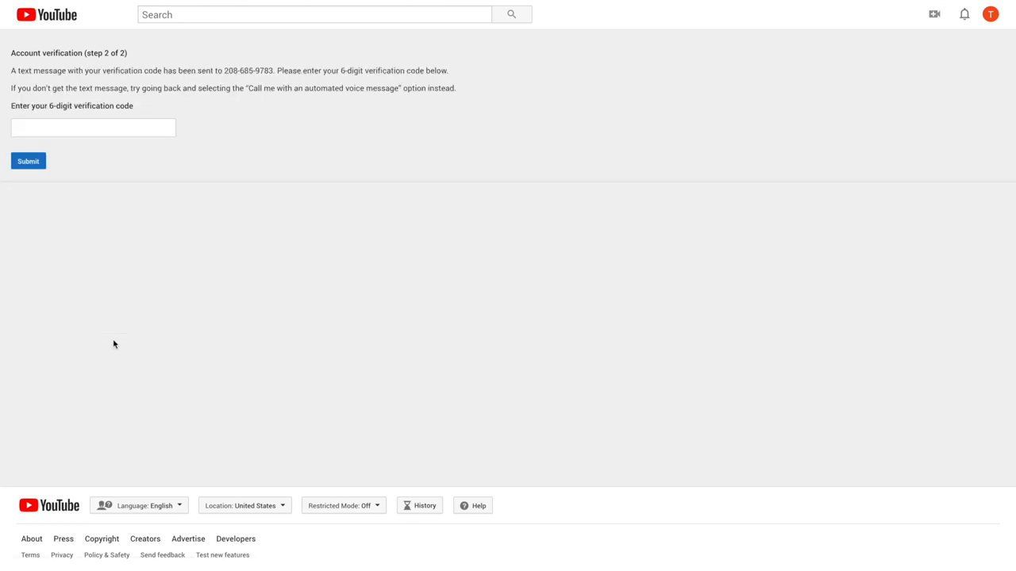
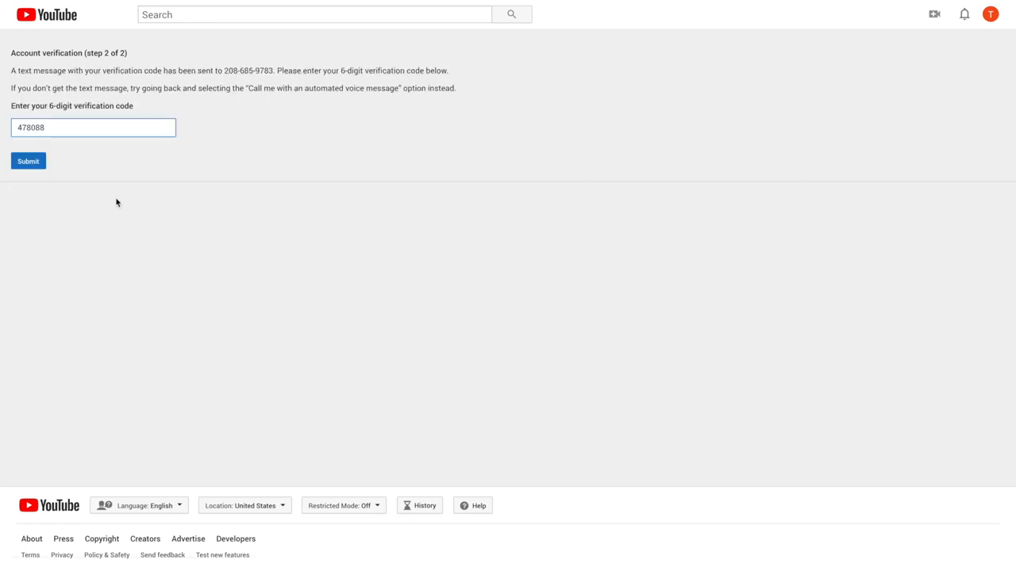
click(29, 162)
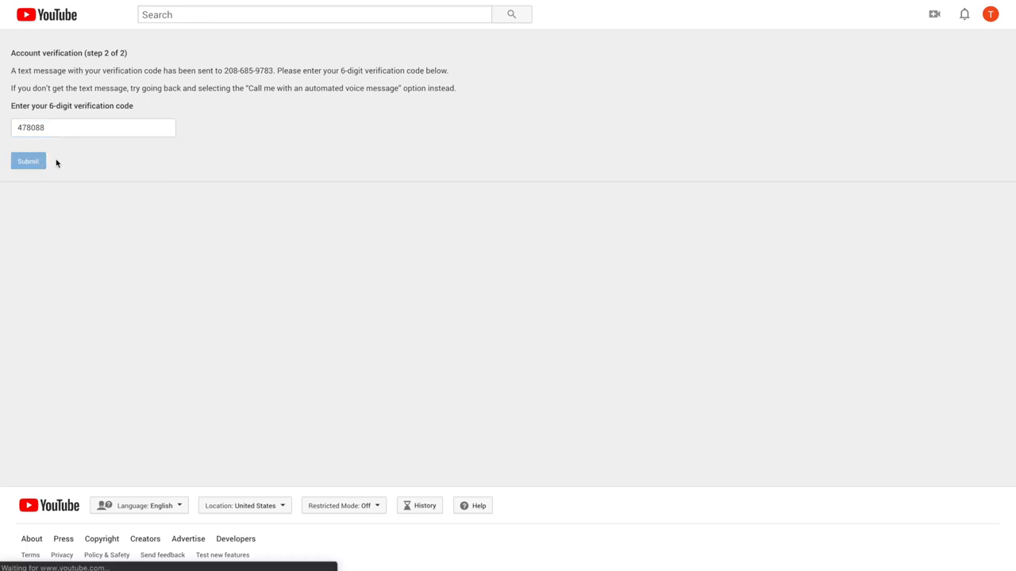
click(29, 162)
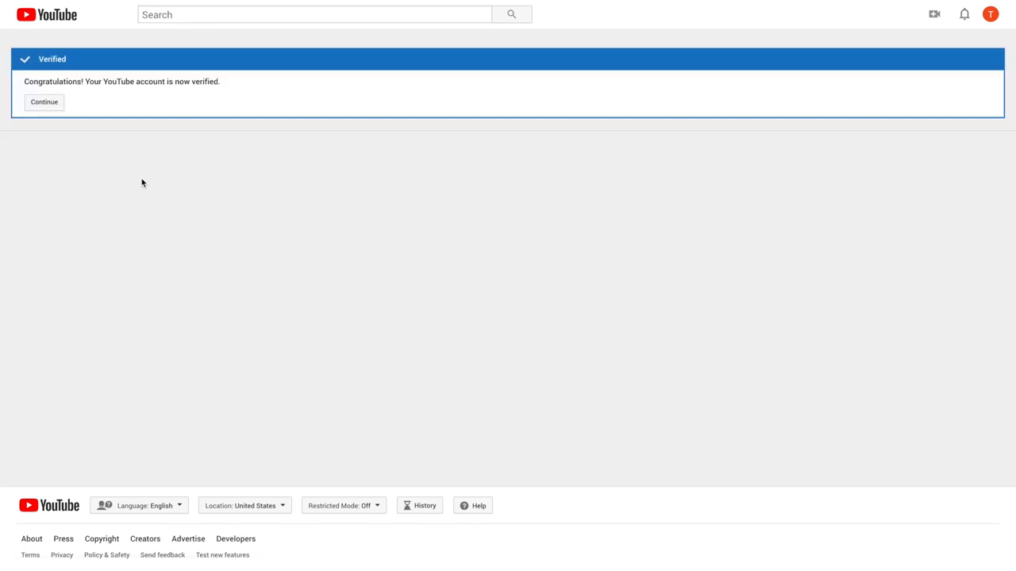
click(45, 102)
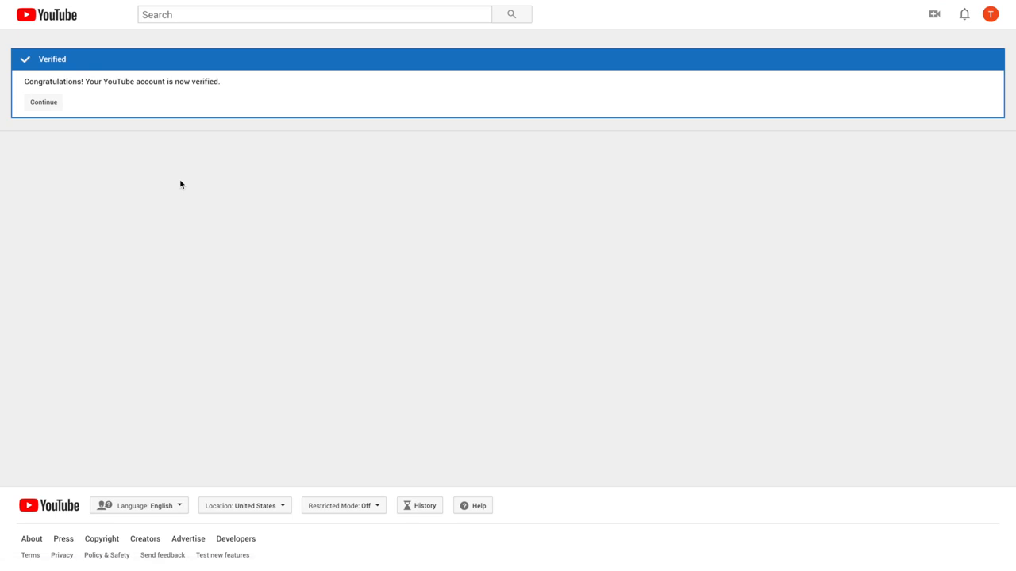
click(43, 101)
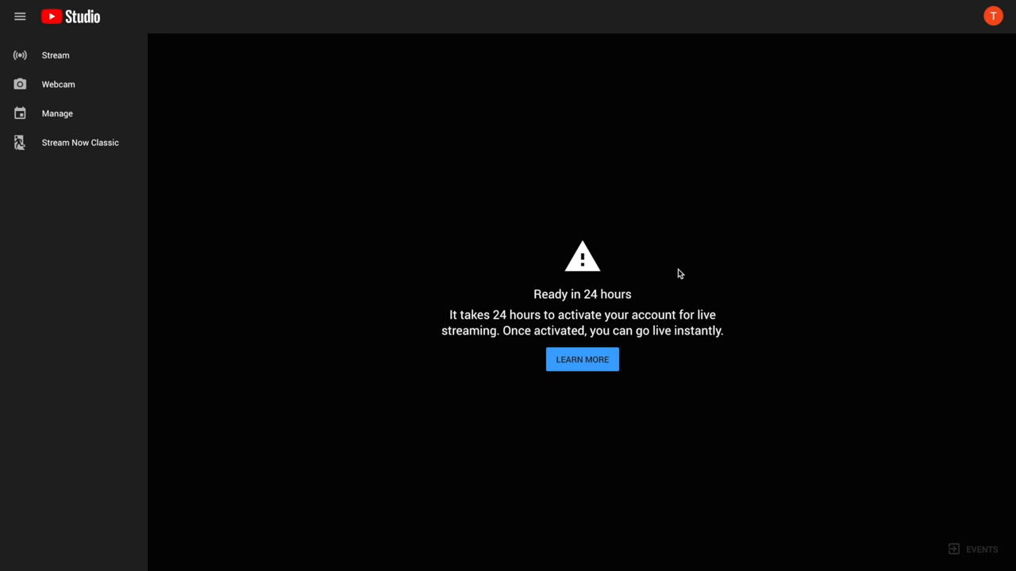
mouse_move(756, 333)
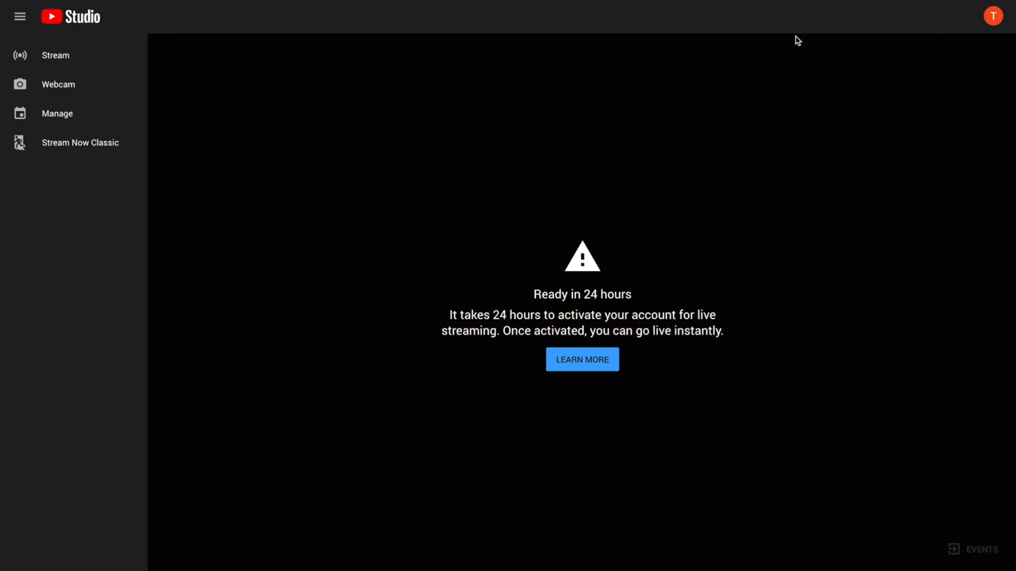
mouse_move(333, 181)
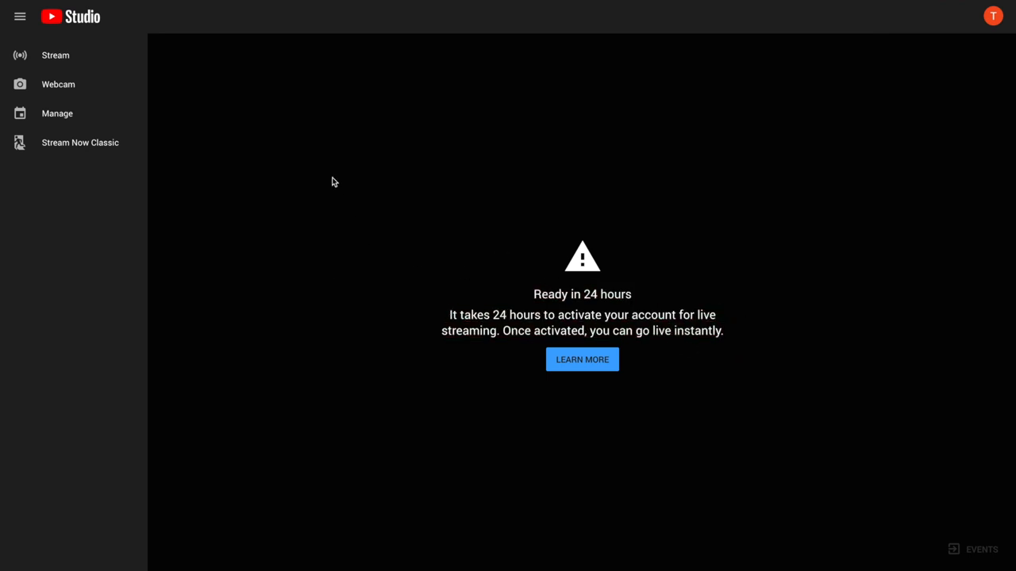
Return from the live streaming notice to the Testing Videos #2 channel dashboard.
drag(536, 294, 722, 332)
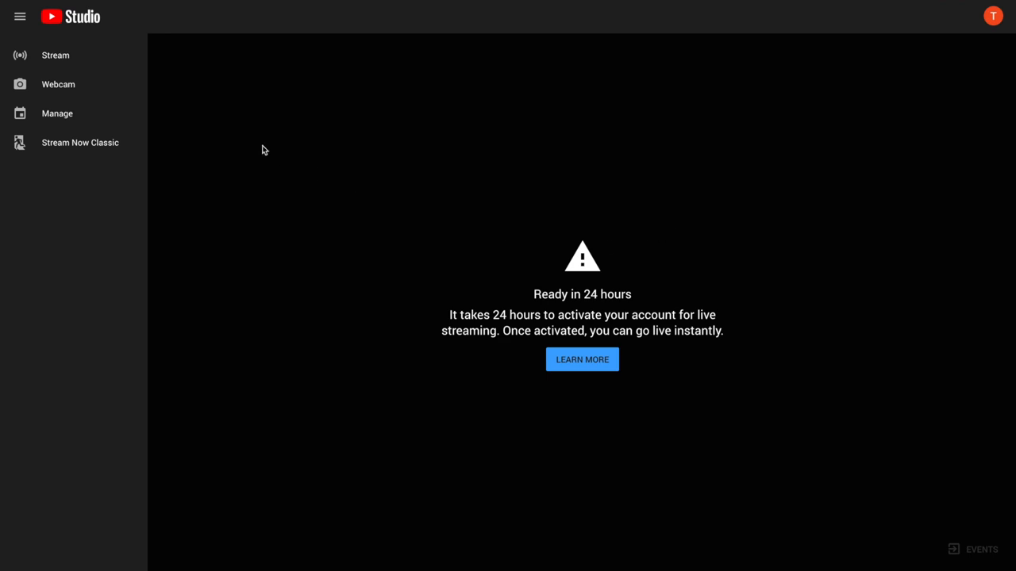
click(71, 16)
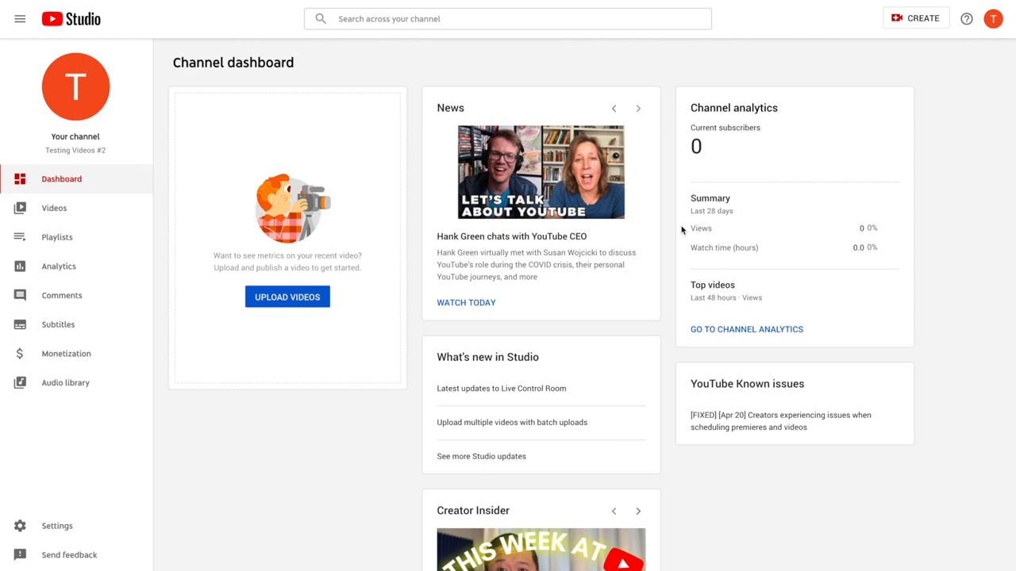
mouse_move(411, 270)
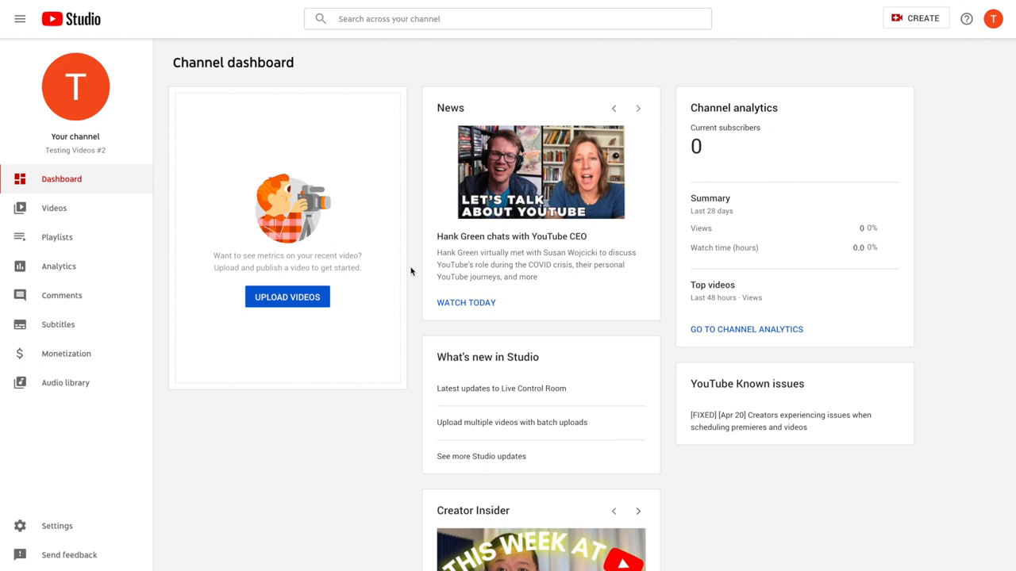
mouse_move(76, 86)
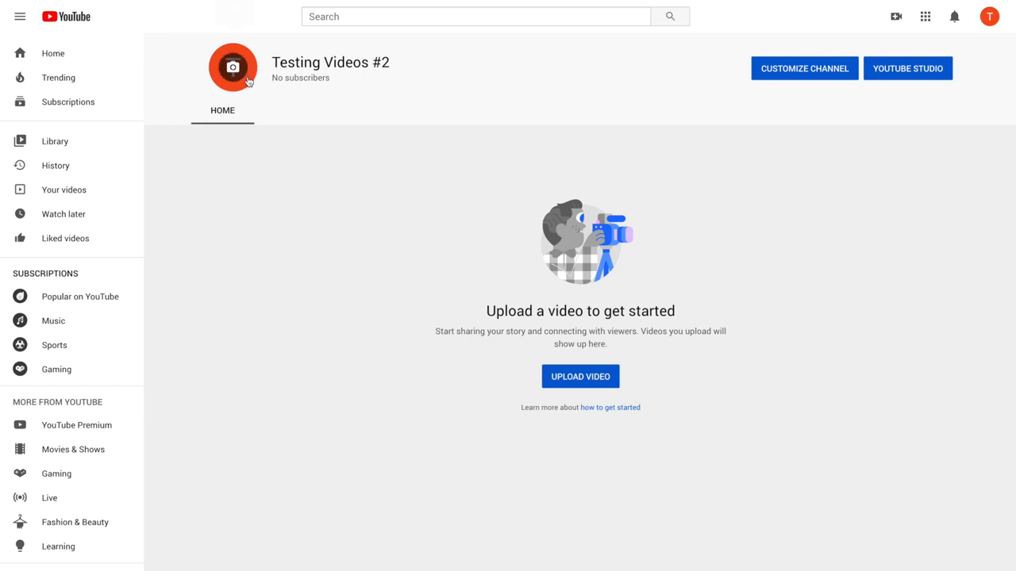
Upload 315.png from Downloads as the channel's new crown profile photo.
click(231, 67)
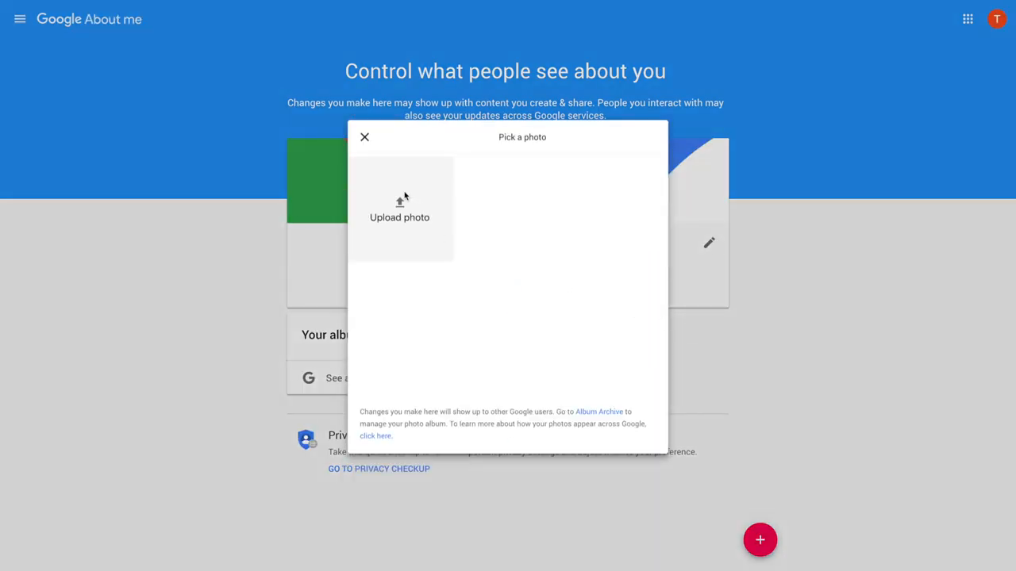
click(400, 207)
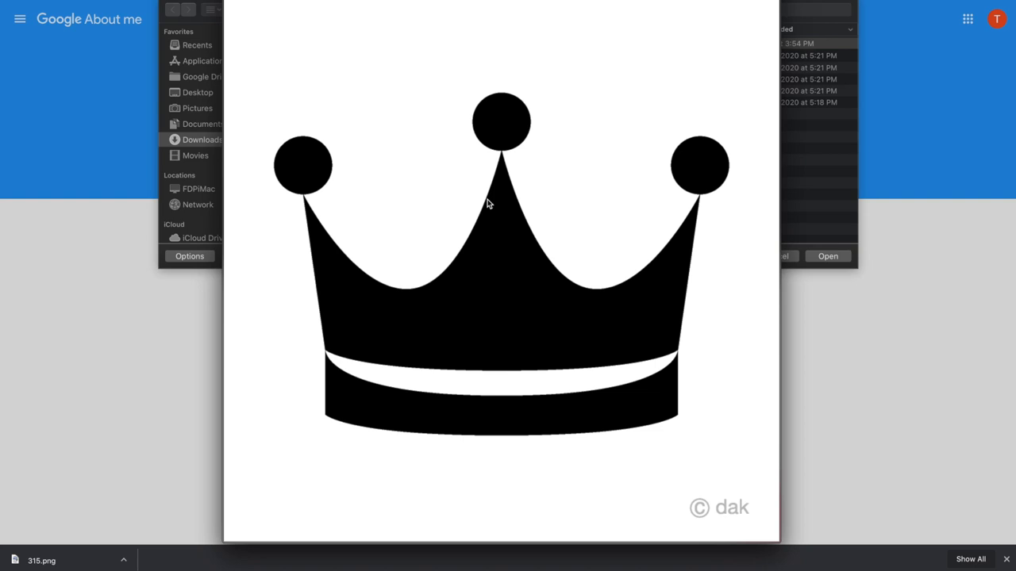
click(320, 43)
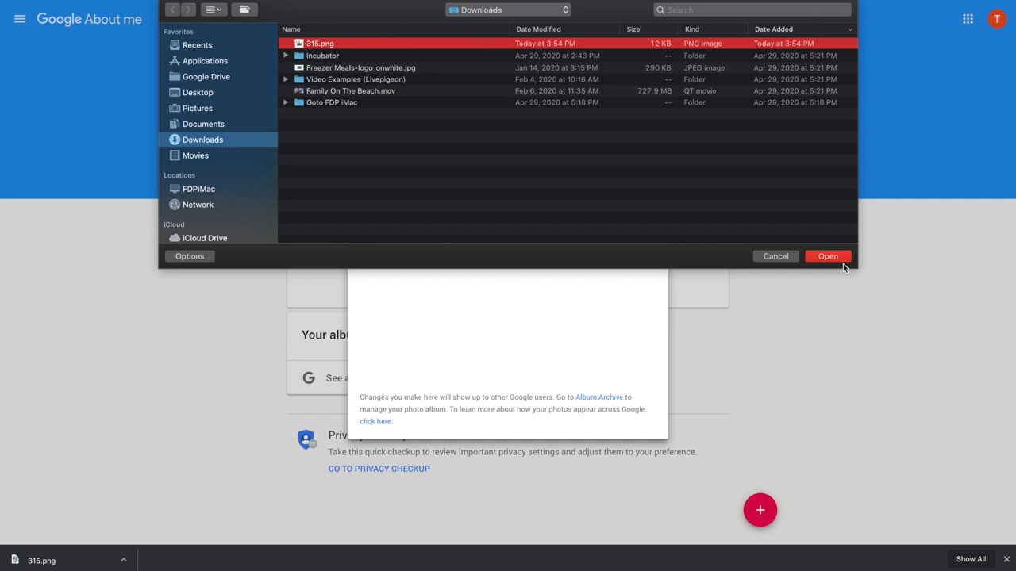
click(829, 256)
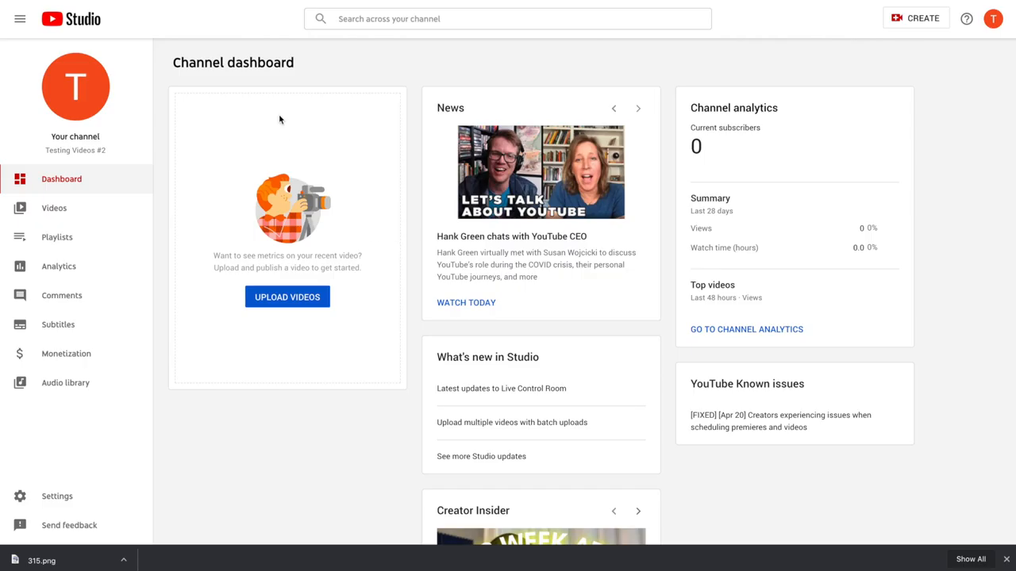
mouse_move(226, 76)
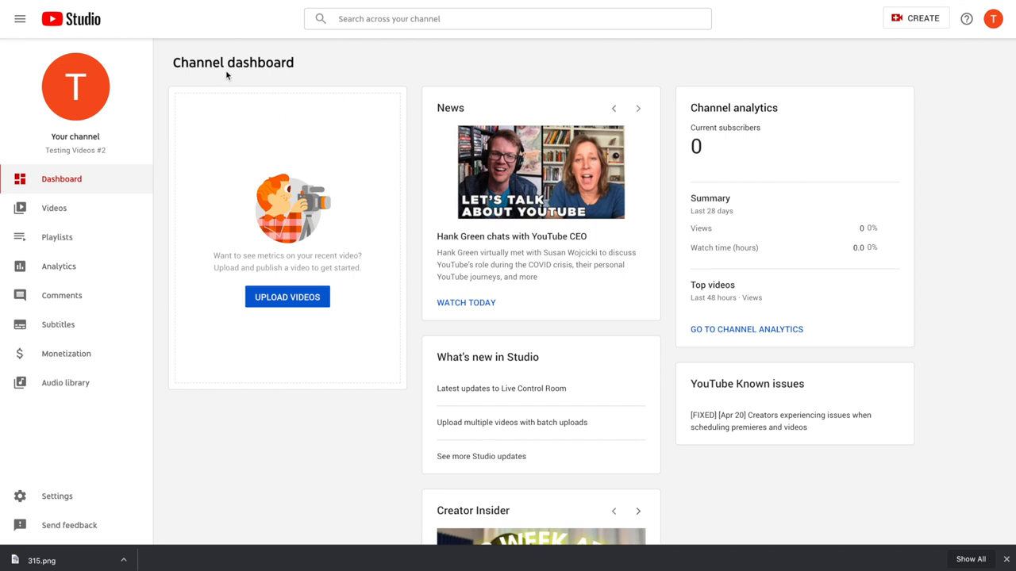
mouse_move(227, 81)
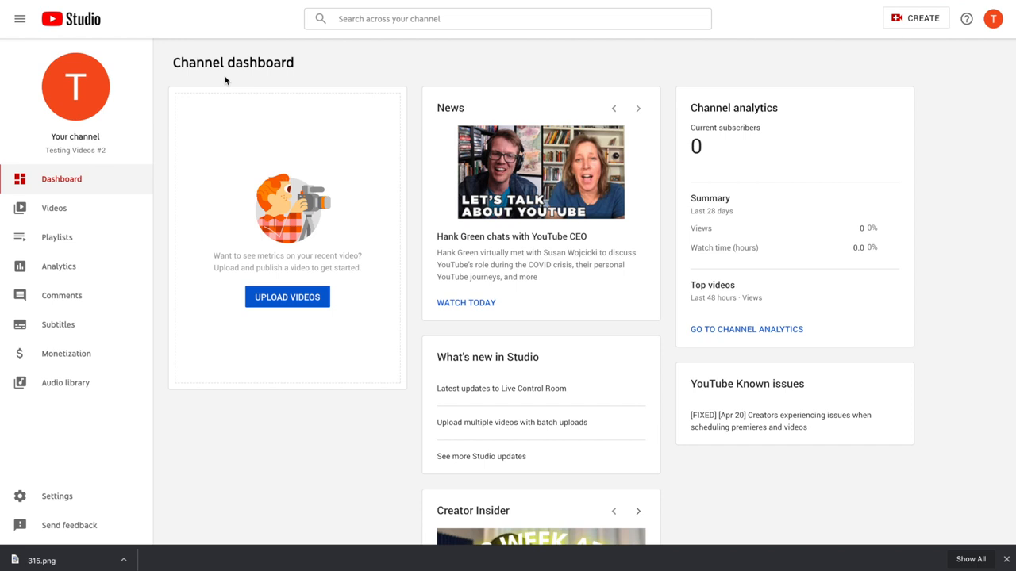
mouse_move(285, 297)
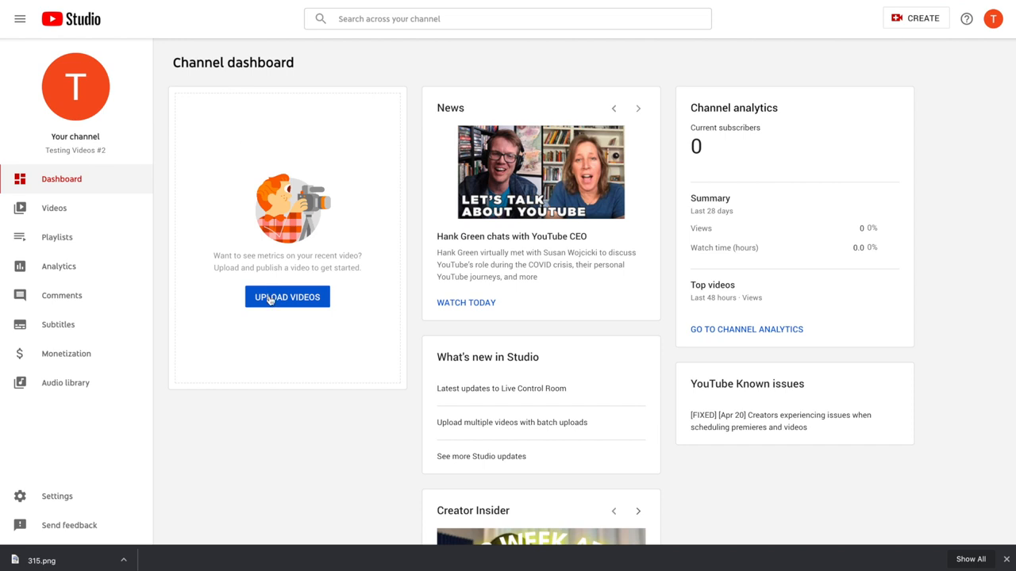
Choose Family On The Beach.mov from Downloads in the Upload videos dialog.
click(286, 297)
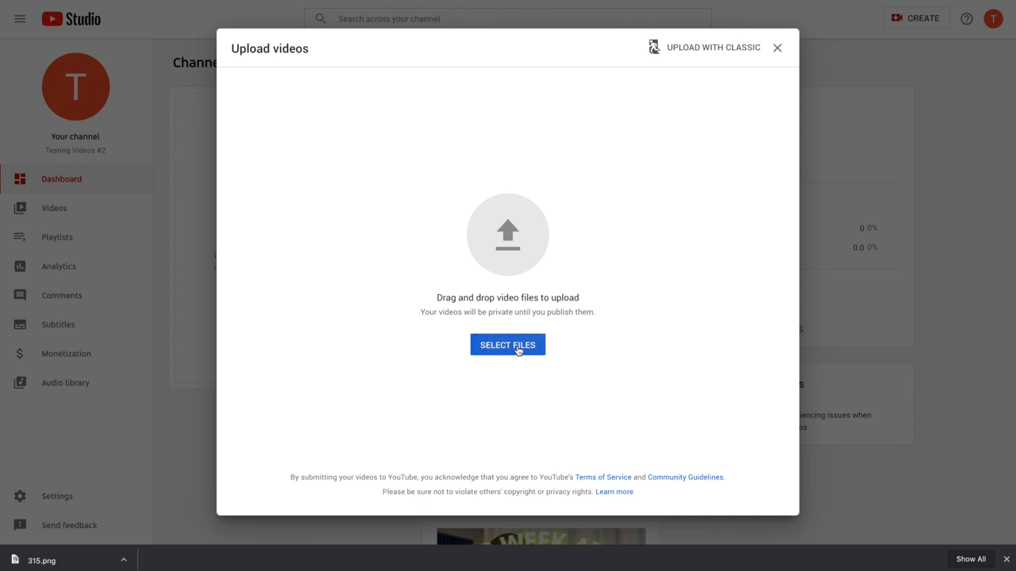
click(508, 344)
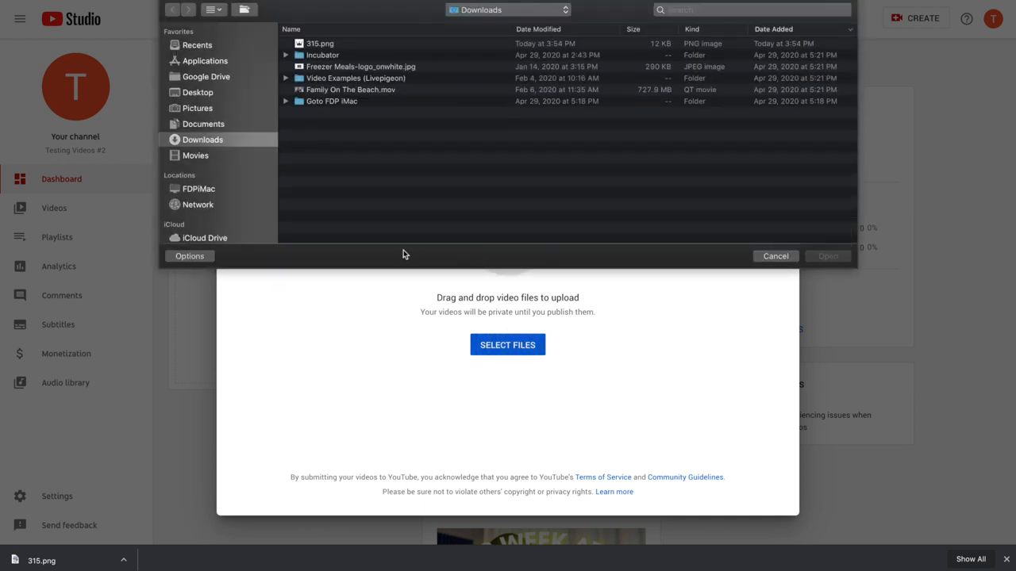
click(349, 89)
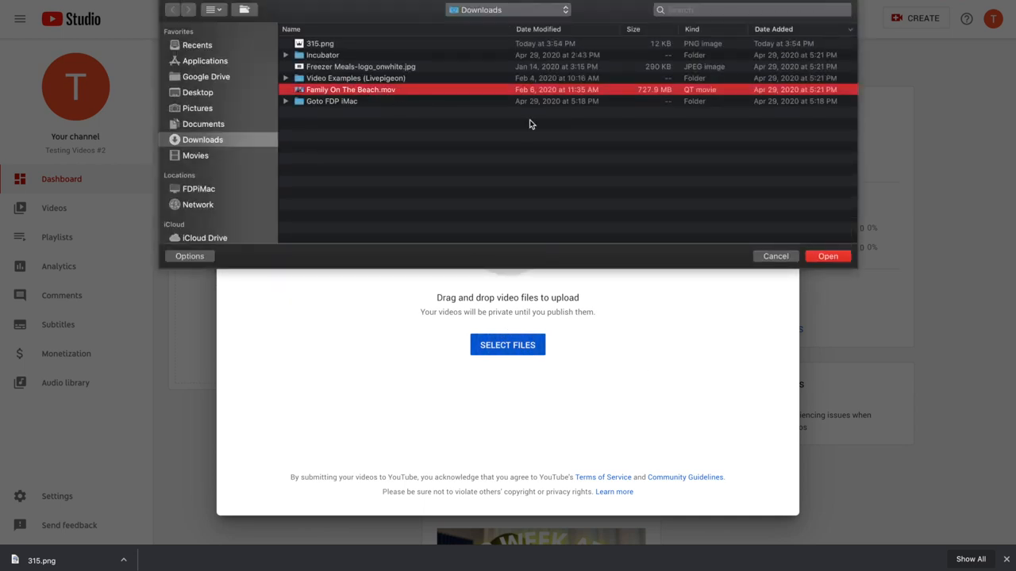
mouse_move(484, 173)
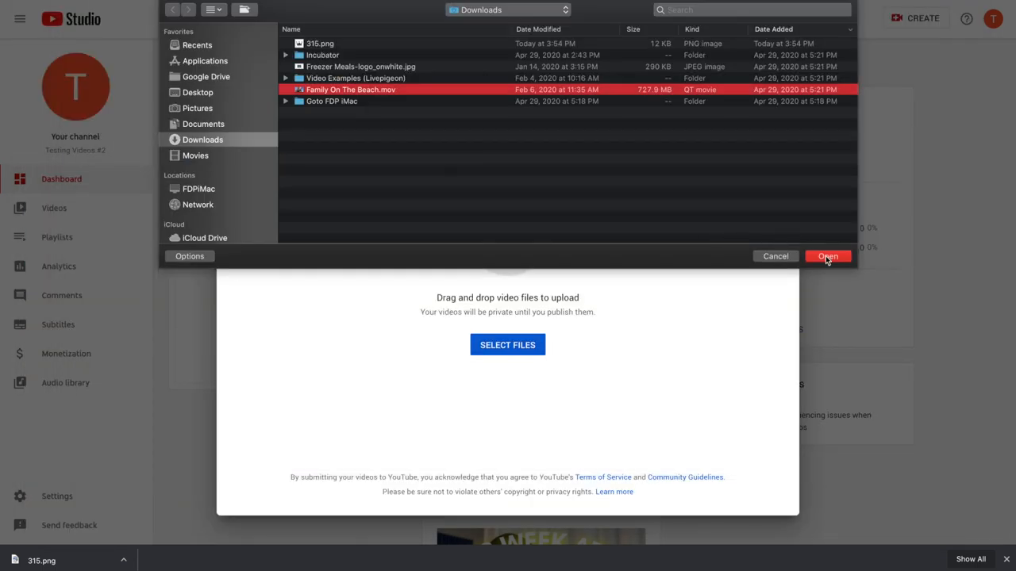
click(827, 256)
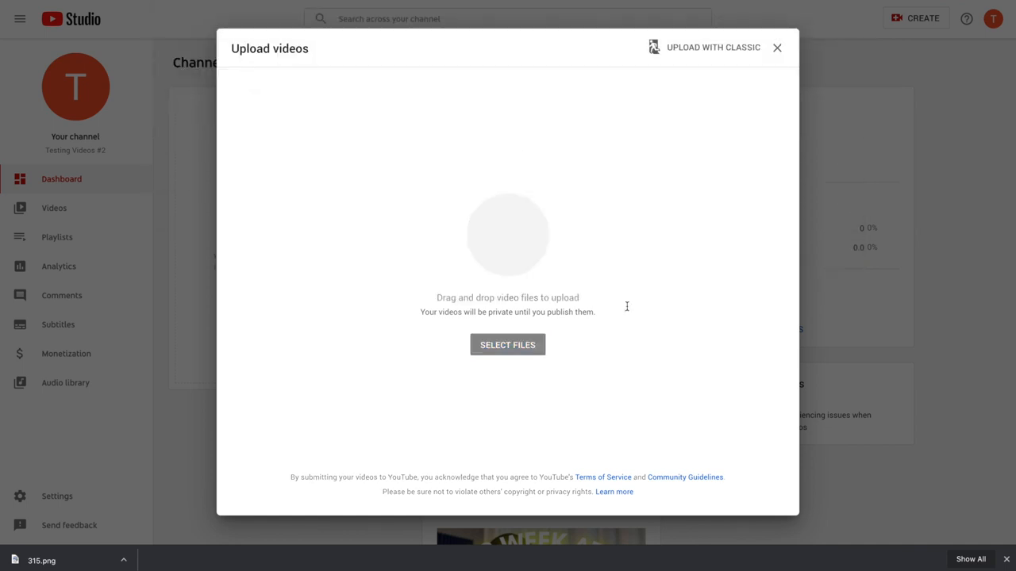
Retitle the uploading video 'Test' and save it with Private visibility.
click(508, 344)
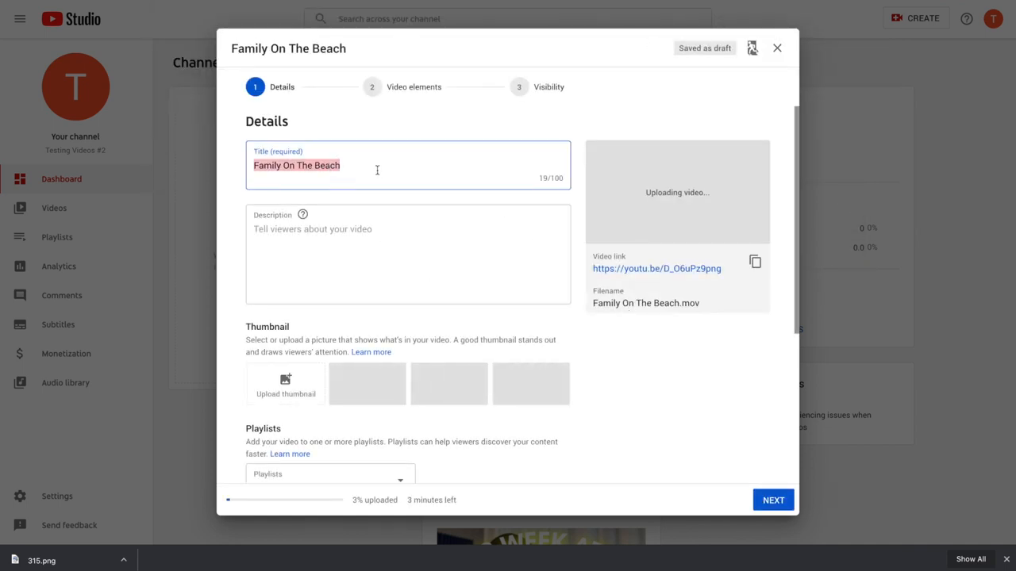
text(Test)
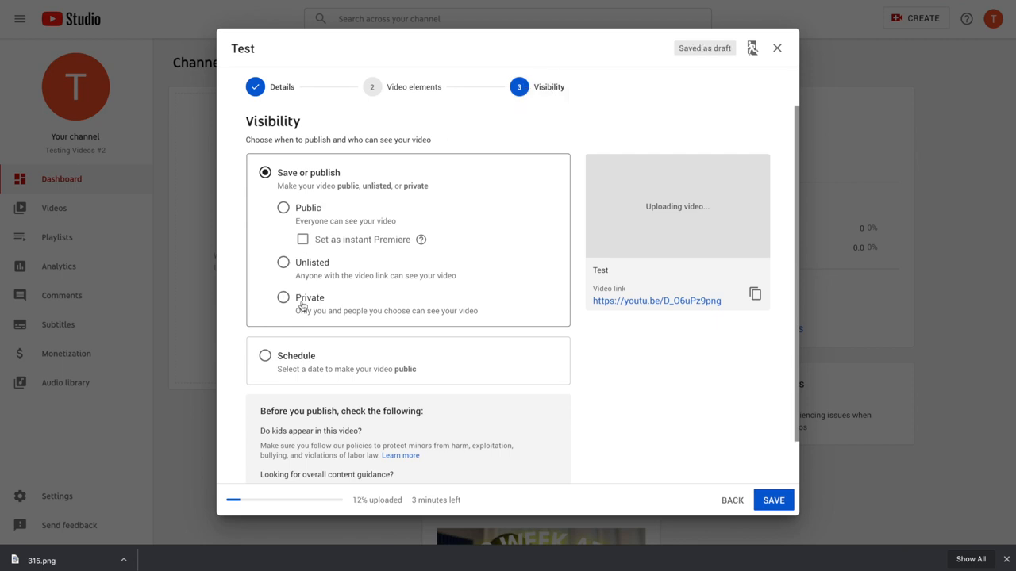
click(282, 297)
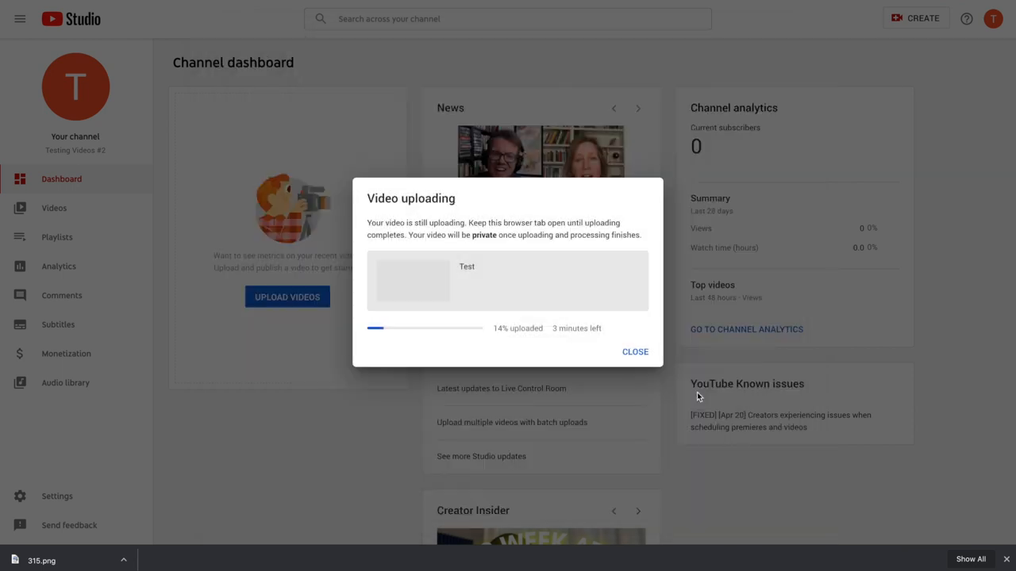
mouse_move(984, 514)
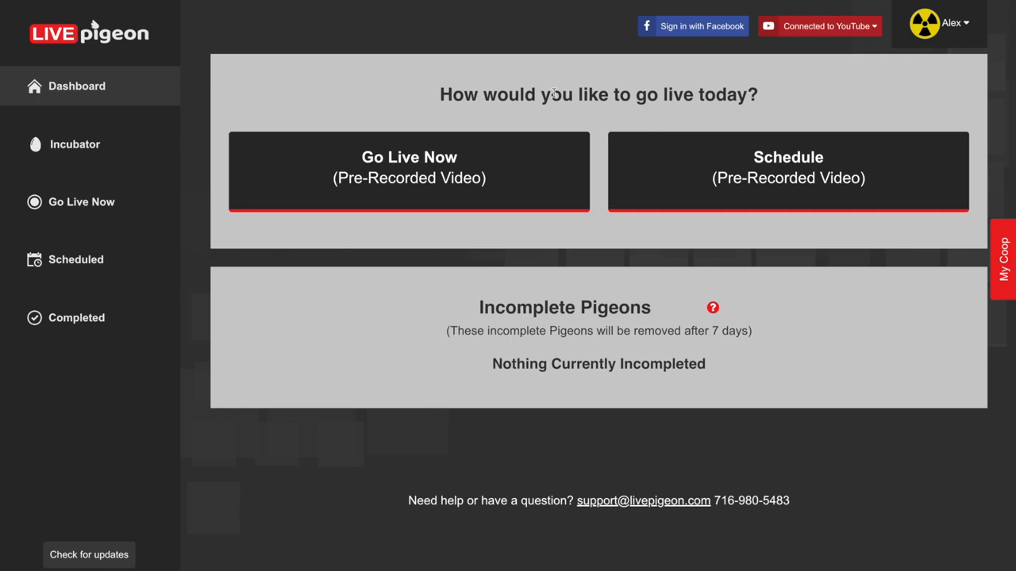
mouse_move(835, 25)
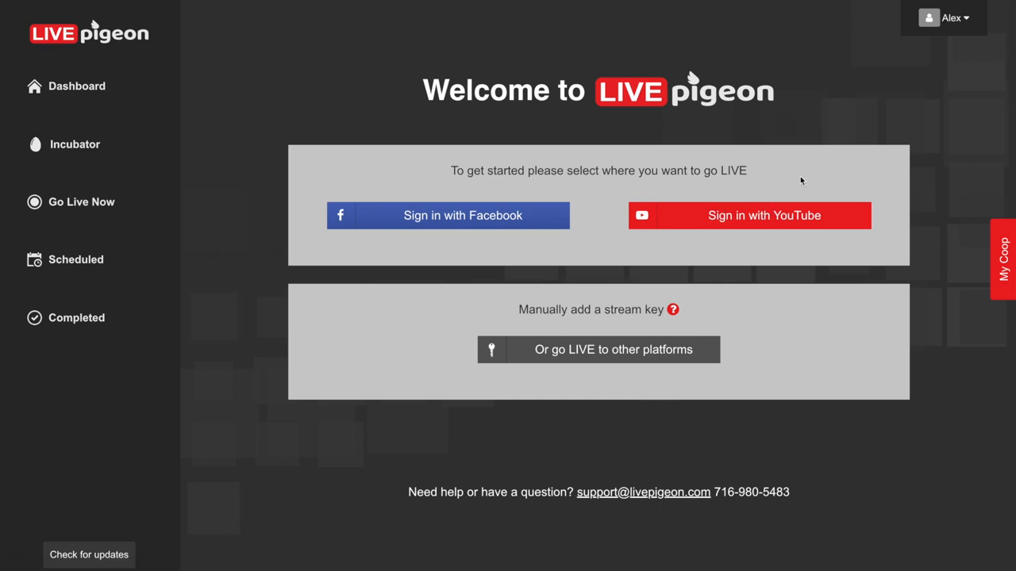
Sign in with YouTube from the LIVEpigeon welcome page.
click(749, 216)
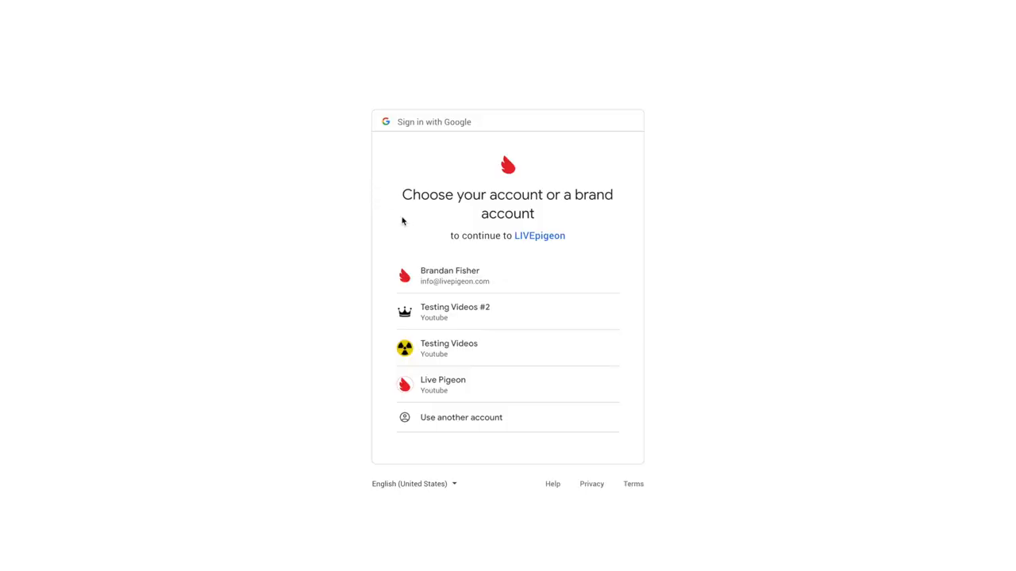
mouse_move(454, 312)
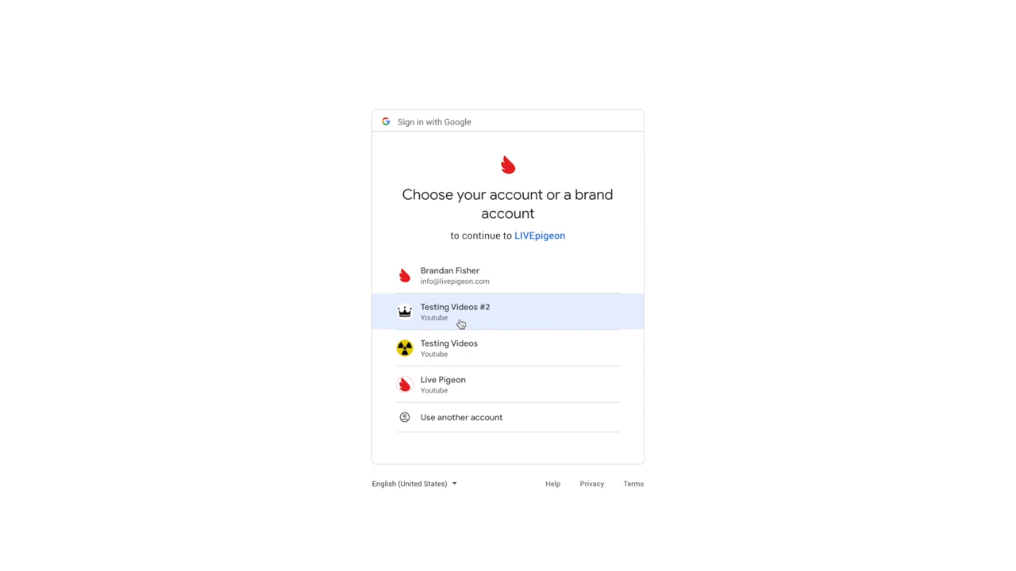
mouse_move(467, 321)
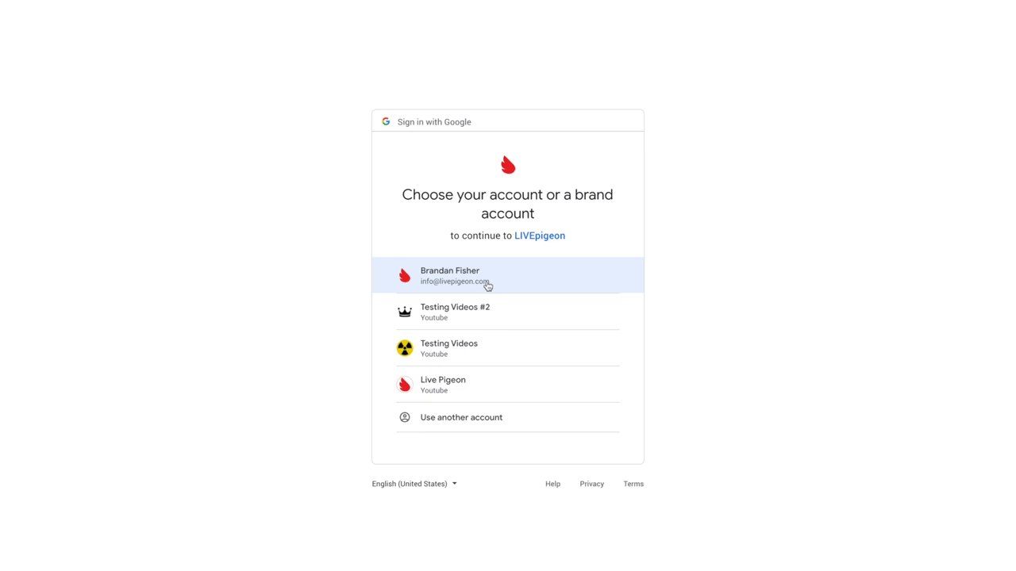
mouse_move(508, 279)
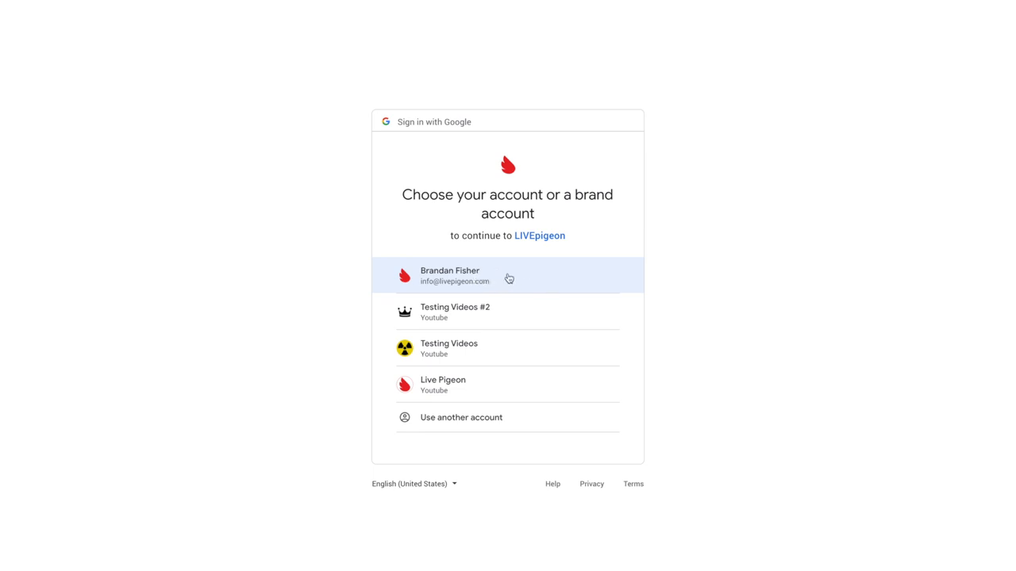
mouse_move(470, 273)
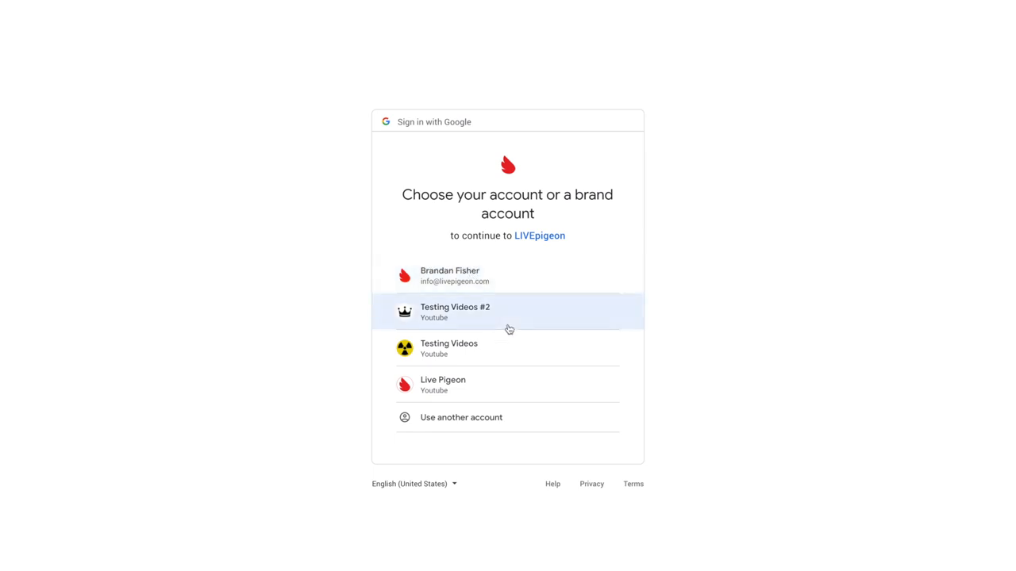
mouse_move(517, 354)
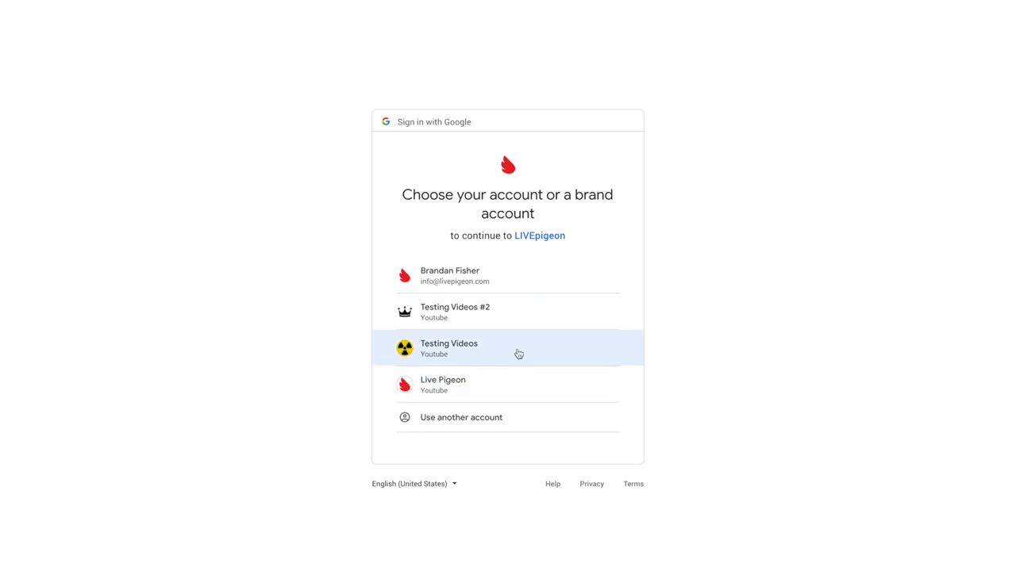
mouse_move(511, 339)
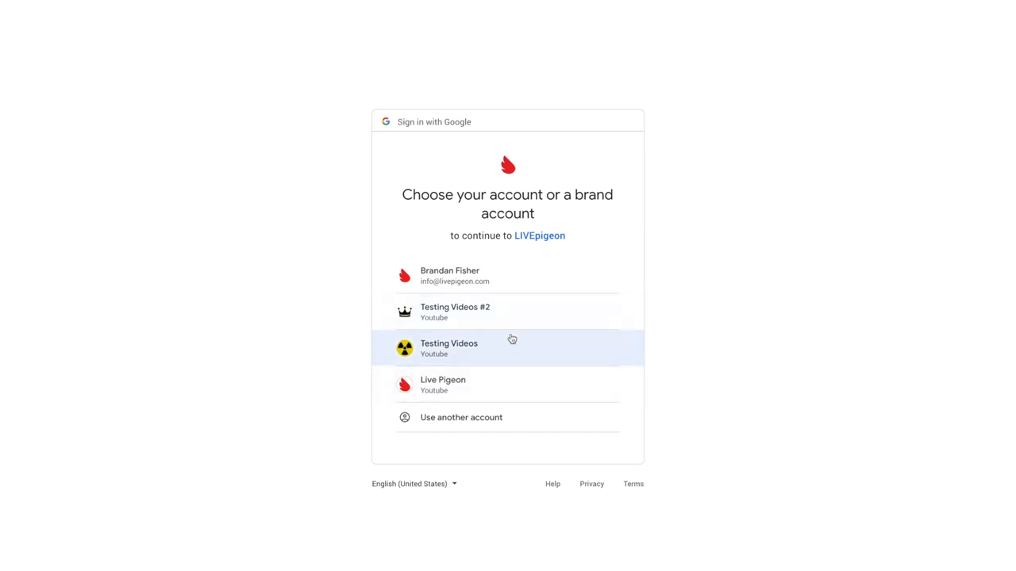
mouse_move(524, 313)
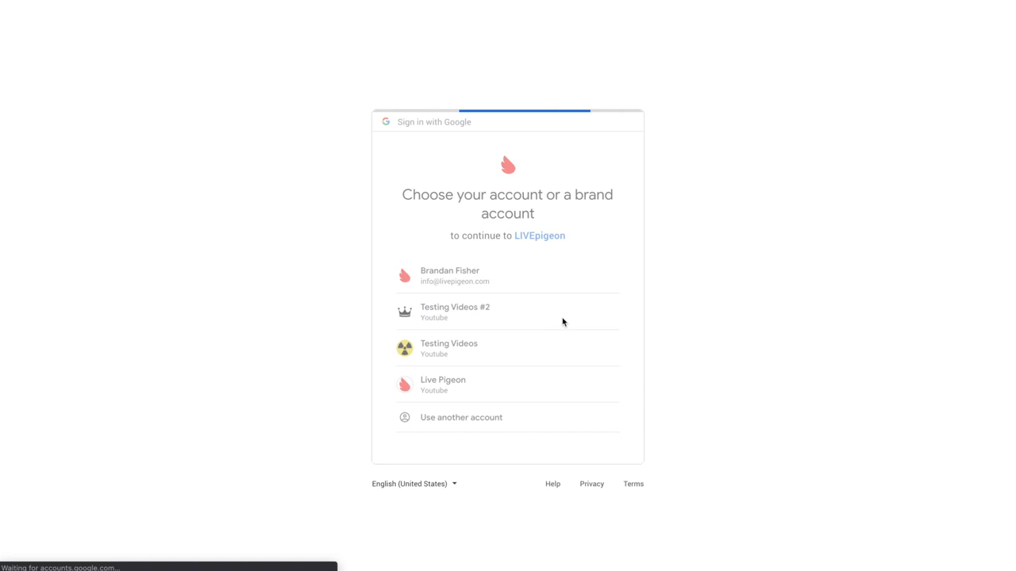
Allow LIVEpigeon access through the Testing Videos #2 brand account.
click(454, 311)
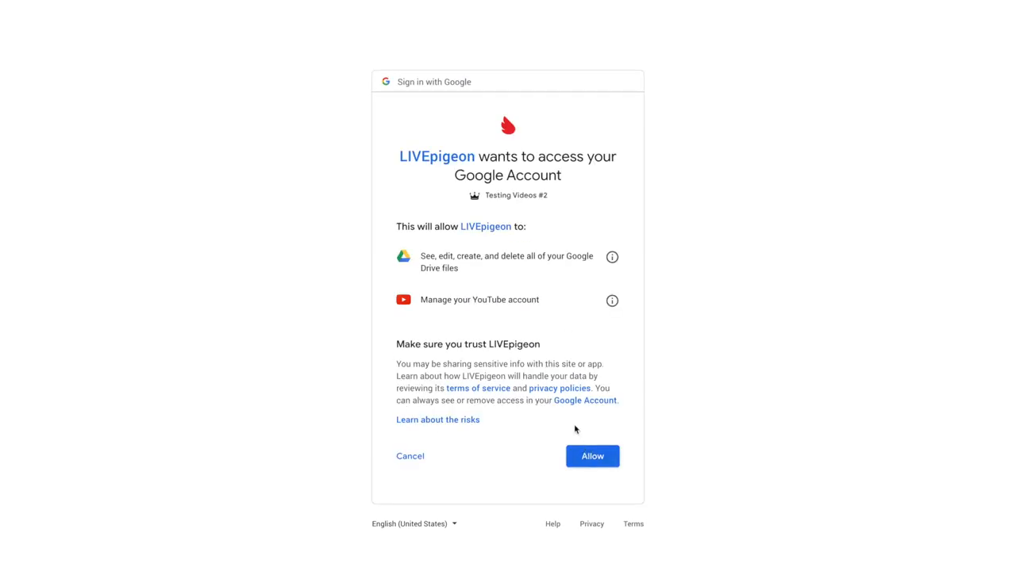
mouse_move(587, 453)
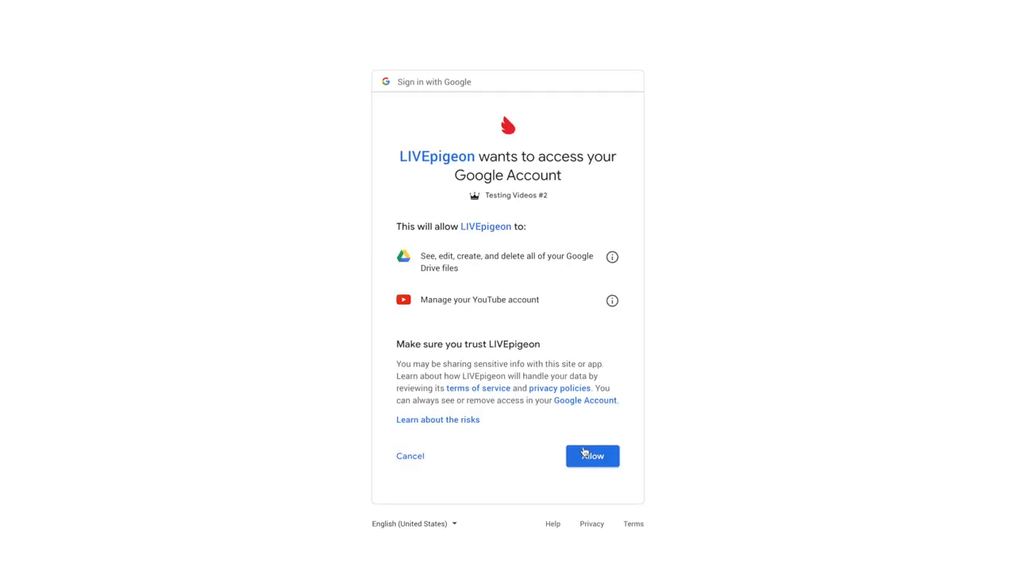
click(592, 457)
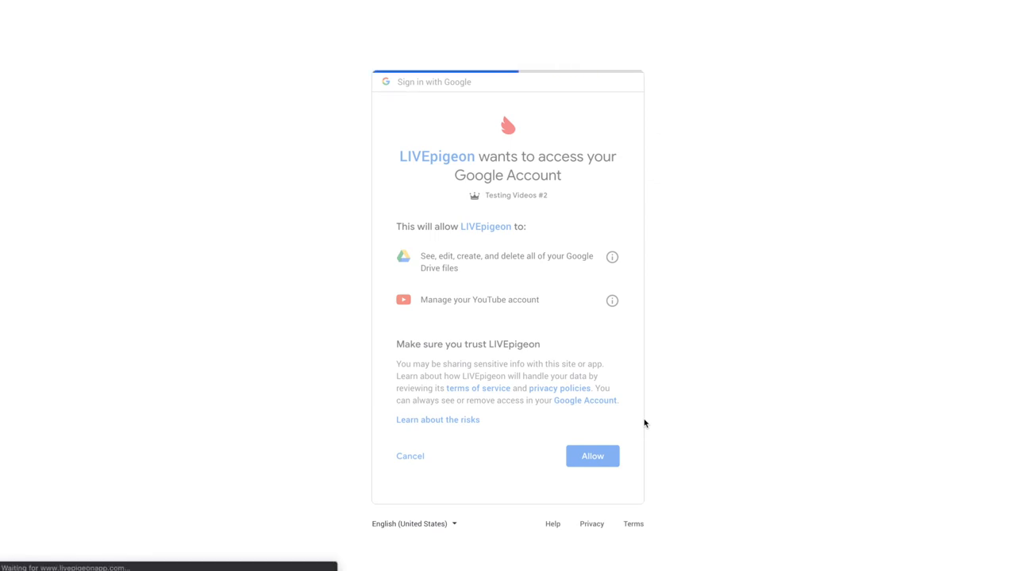
click(592, 456)
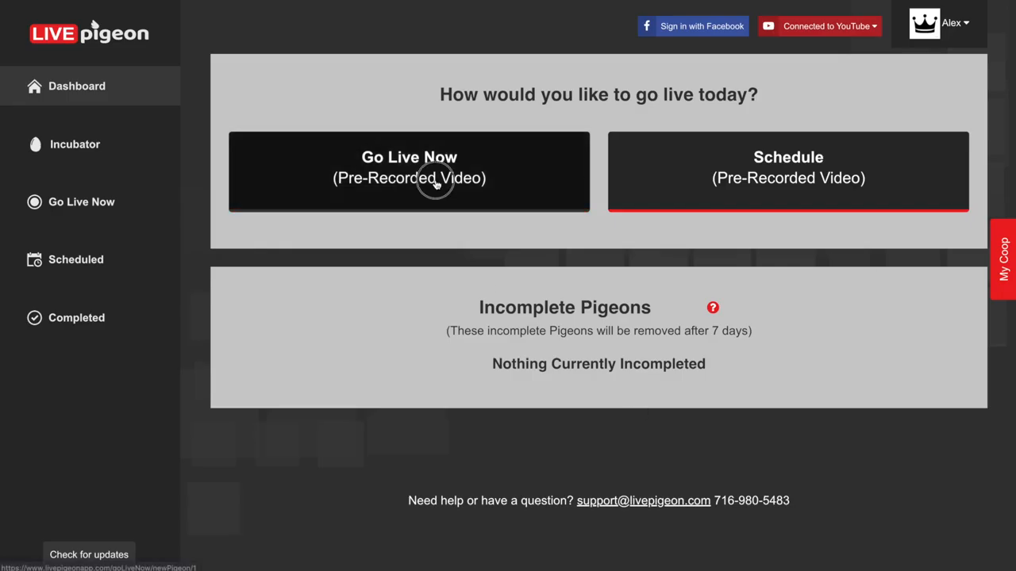
Submit a Go Live Now pre-recorded video titled 'Test !!' with description 'Happy cloud'.
click(409, 172)
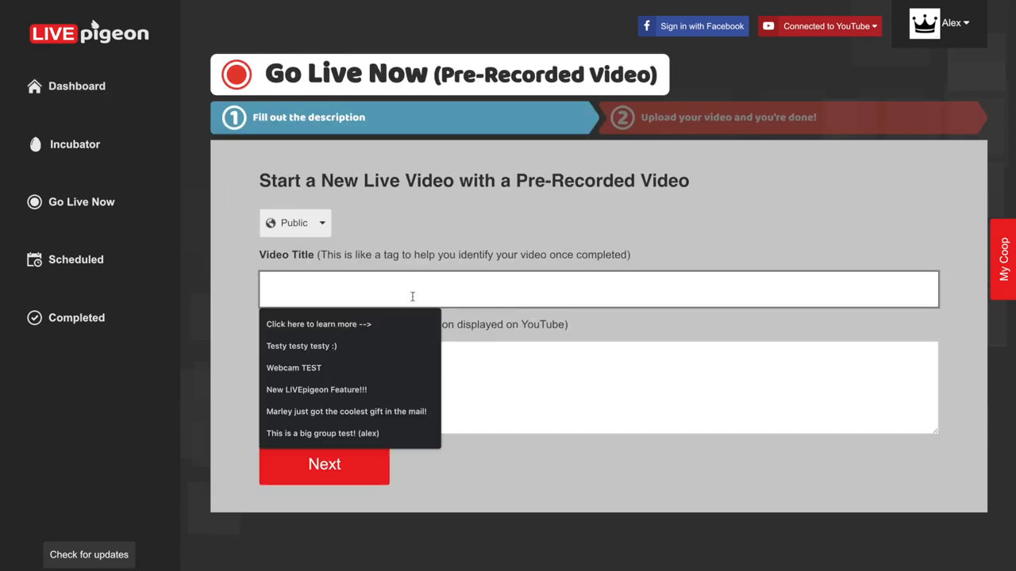
text(Test)
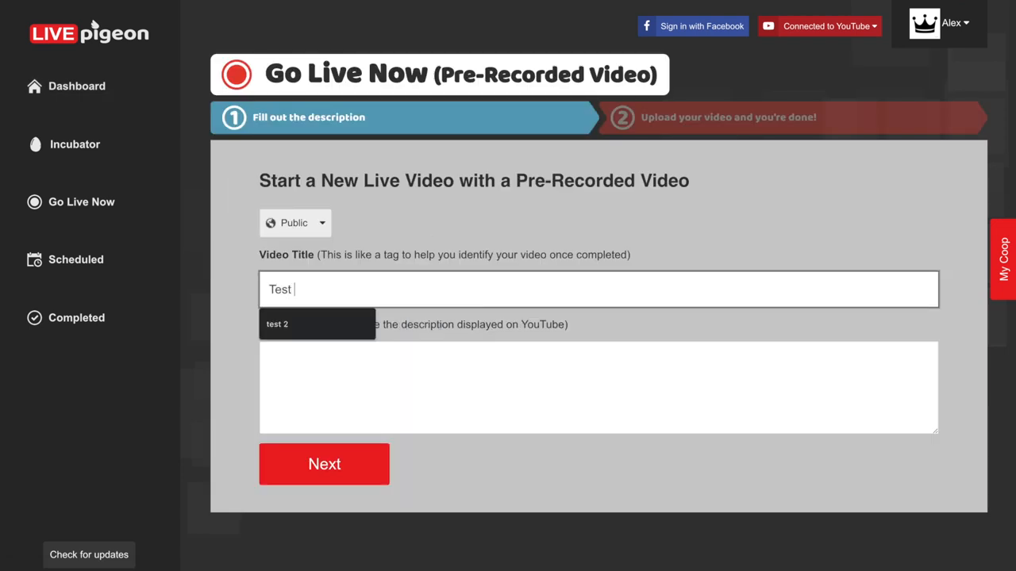
text(Happy cloud)
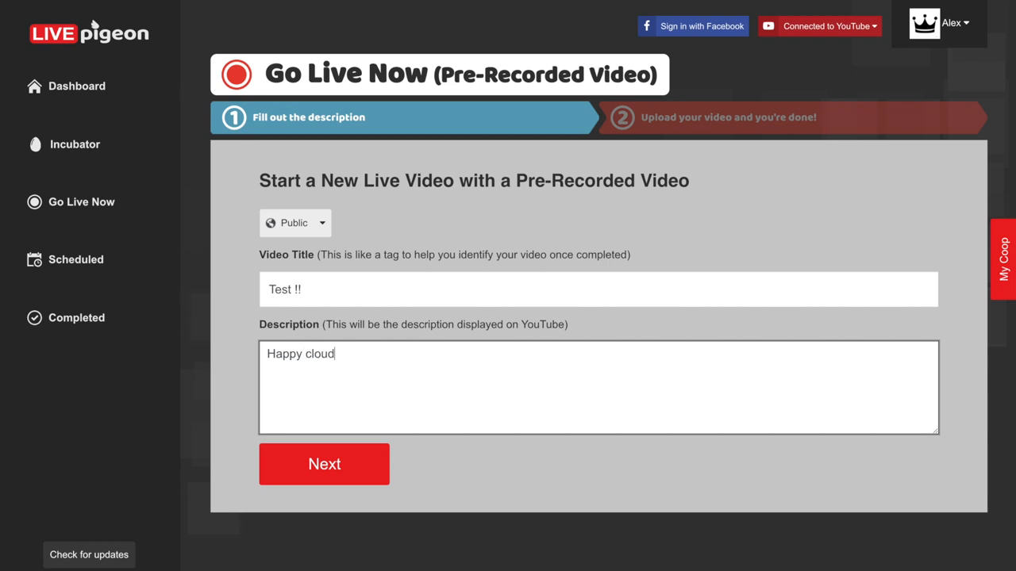
click(324, 463)
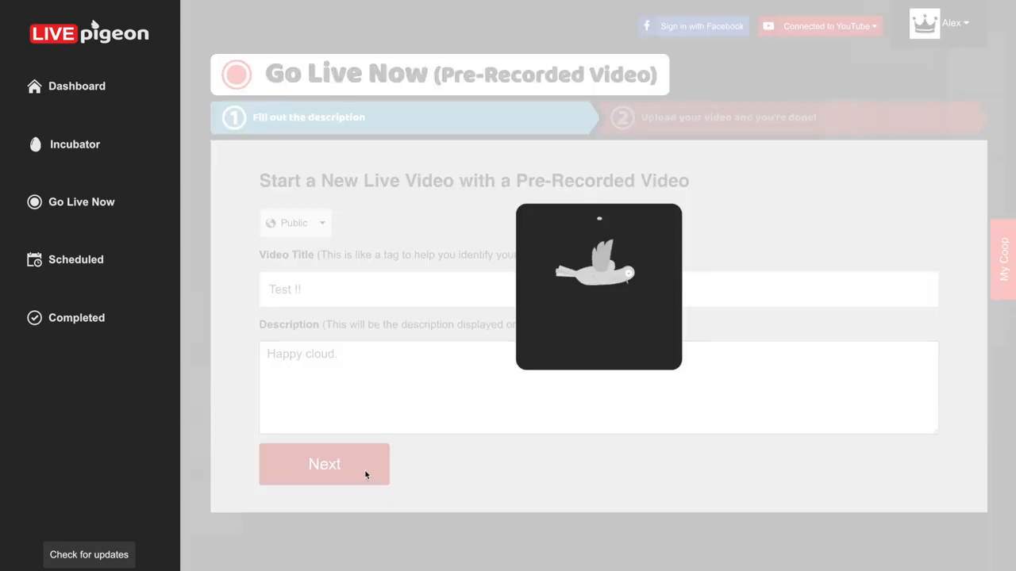
Dismiss the 'No YouTube channel found' error, leaving the filled form unsubmitted.
click(323, 463)
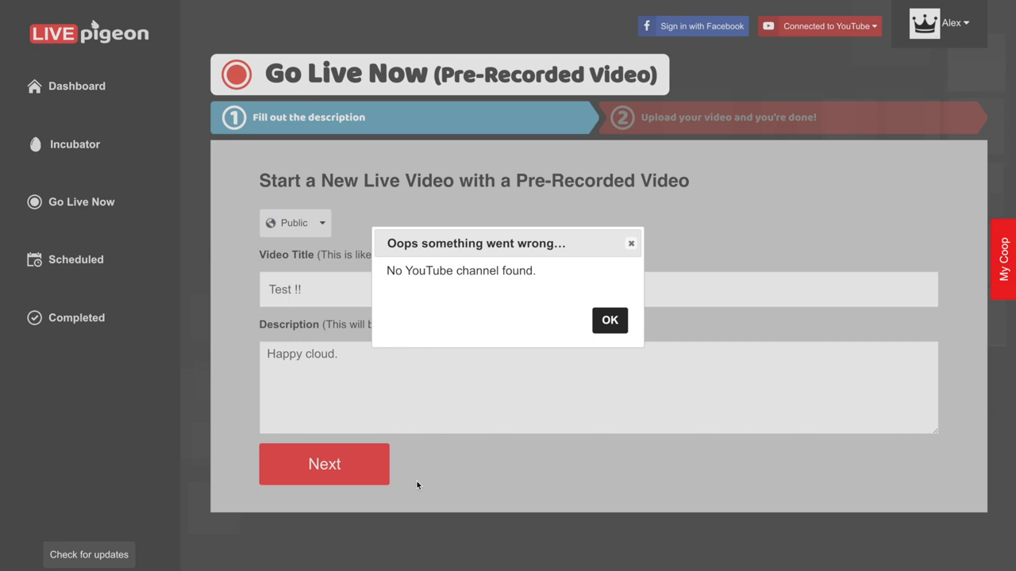
mouse_move(289, 154)
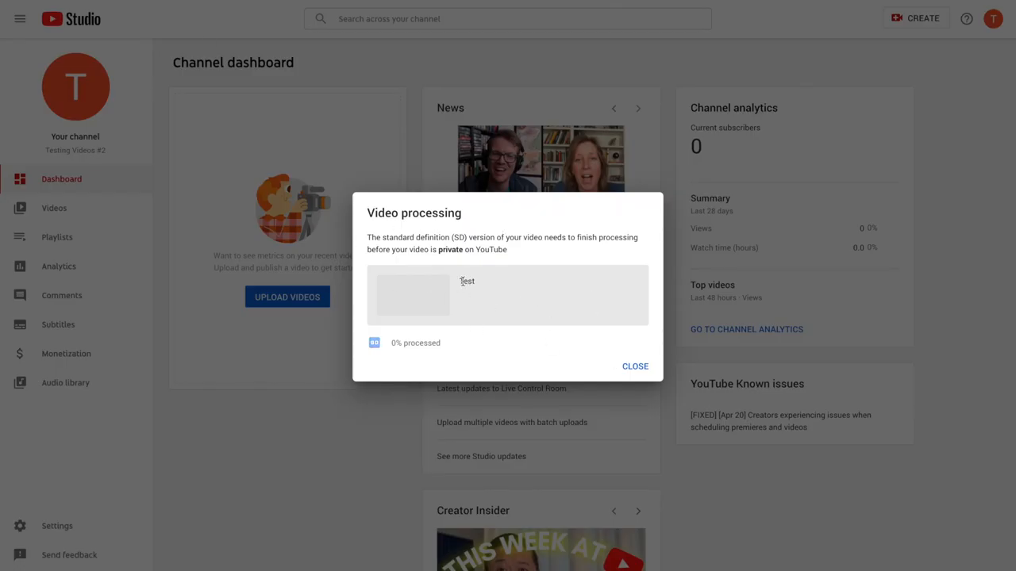
mouse_move(489, 204)
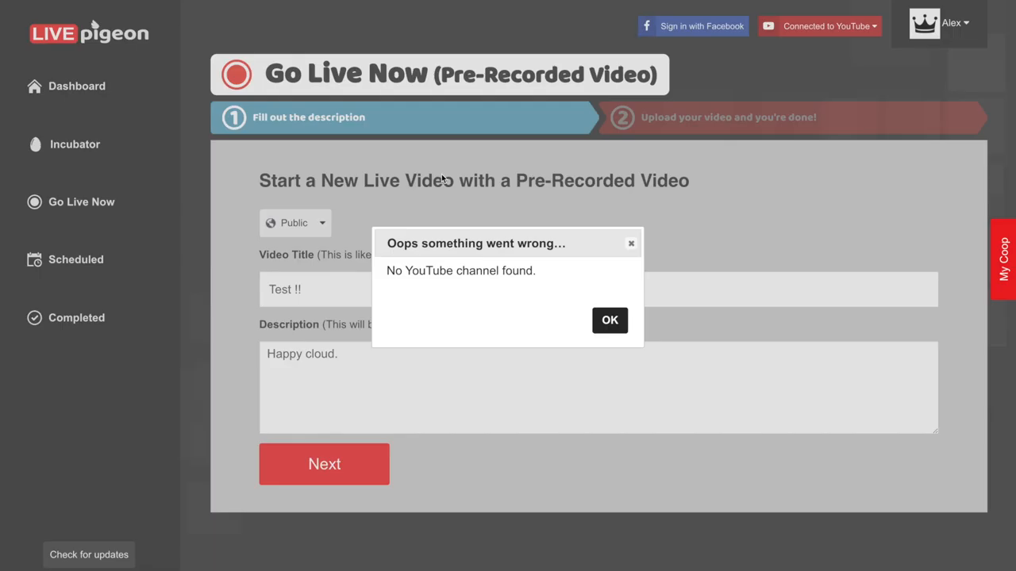
click(609, 321)
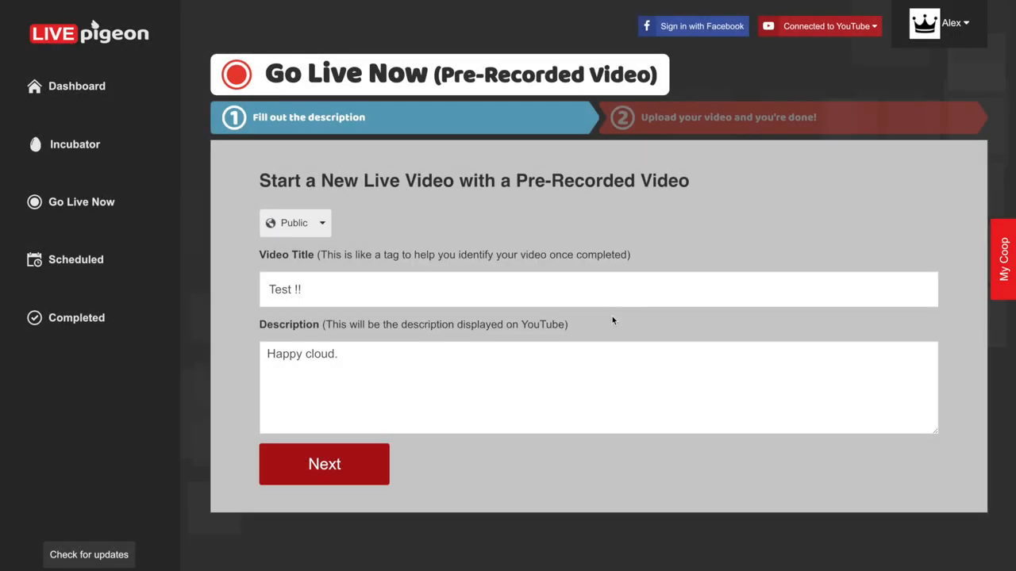